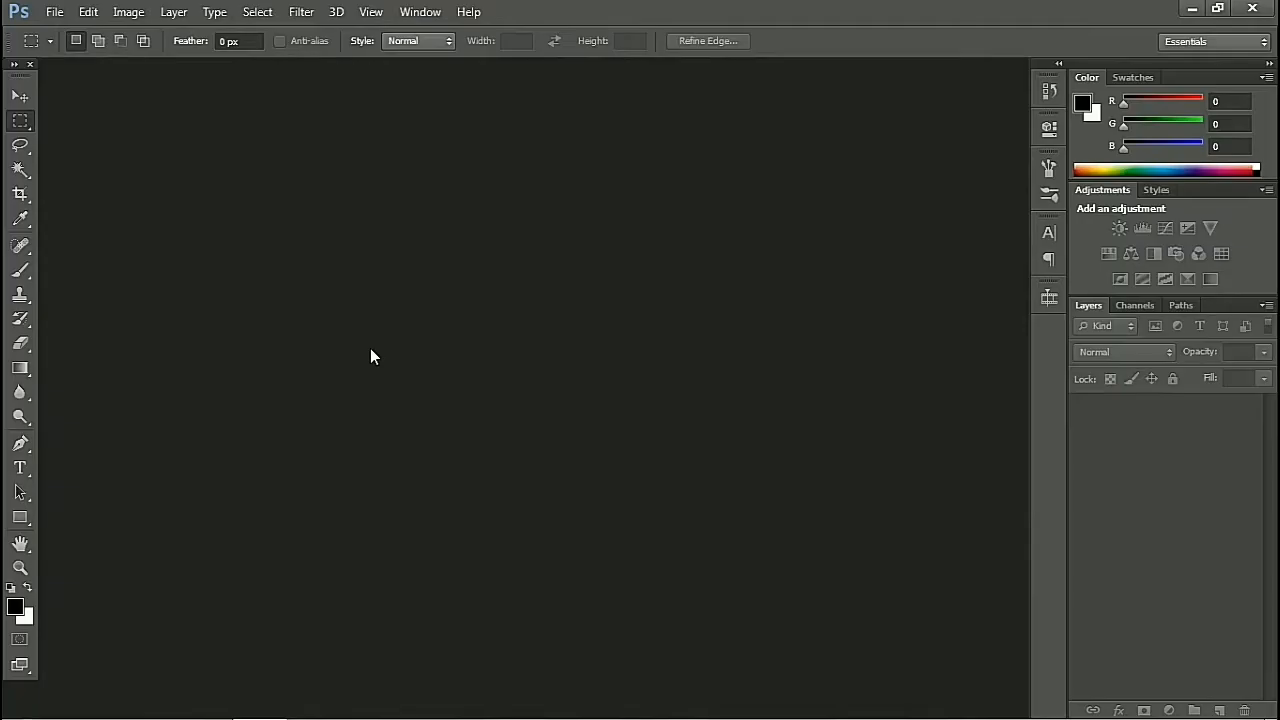
Create a new white 3 × 2 inch landscape Photo document at 300 ppi.
left_click(54, 11)
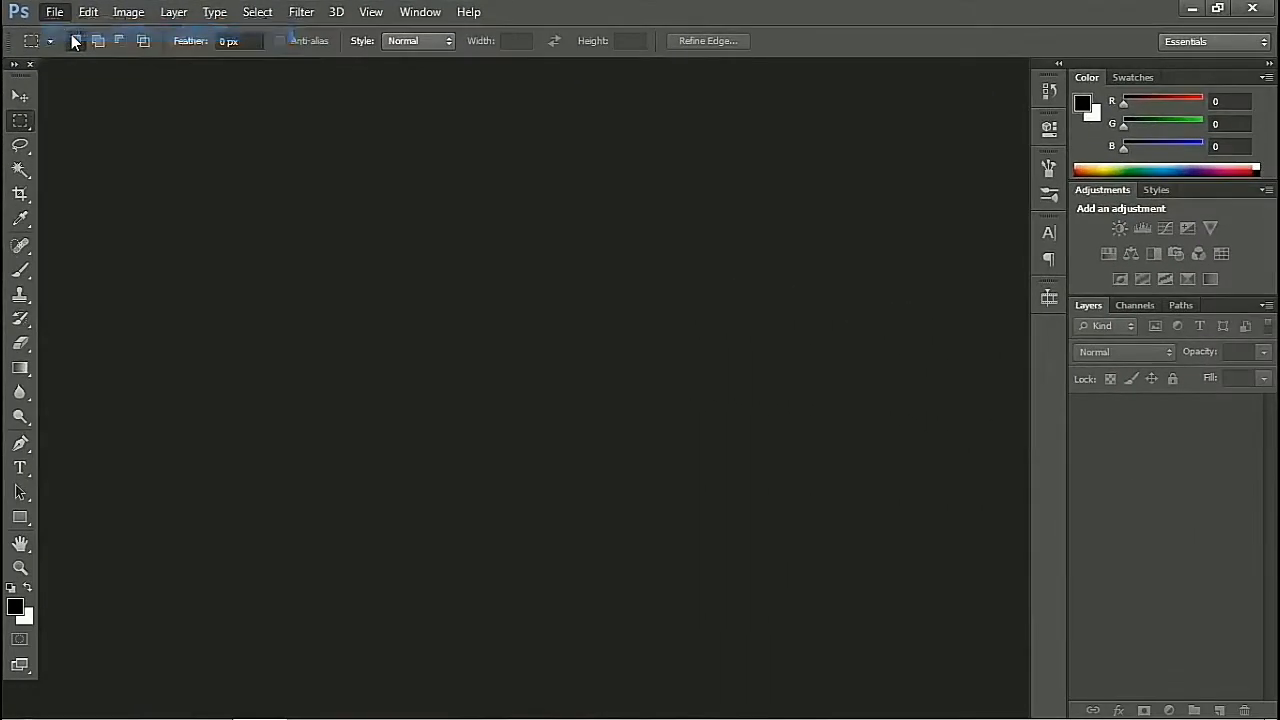
left_click(54, 11)
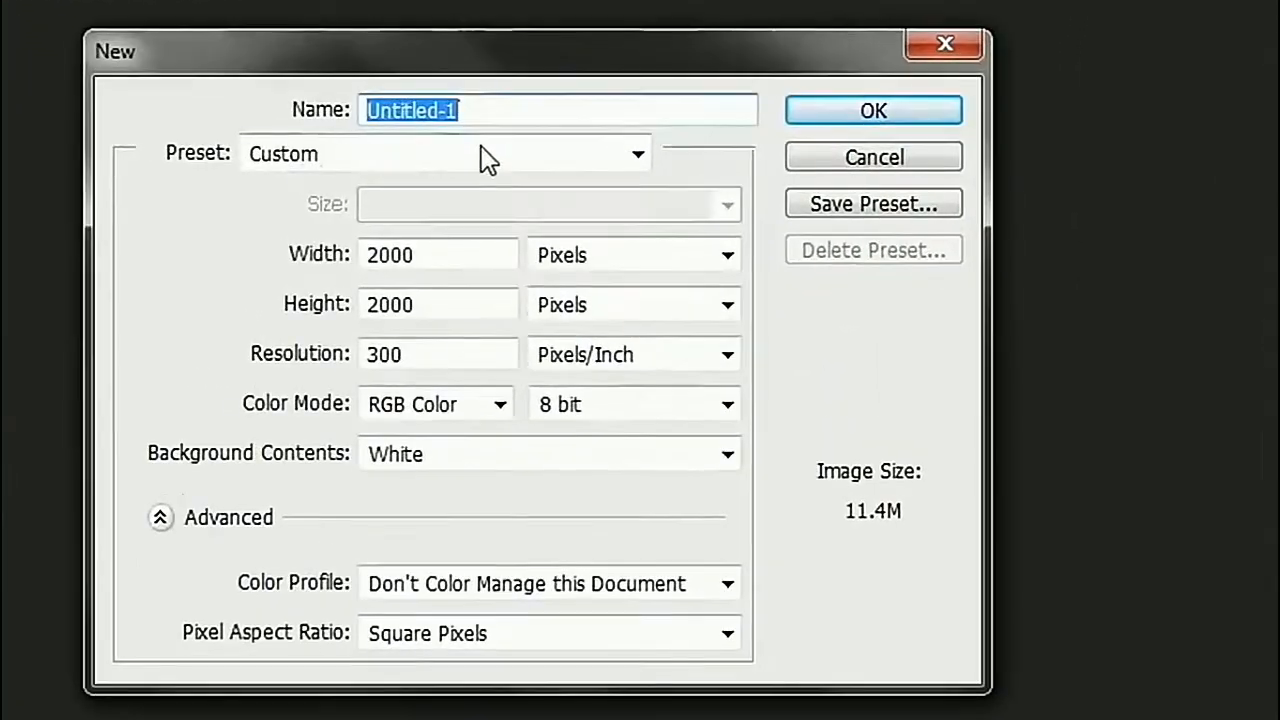
left_click(637, 153)
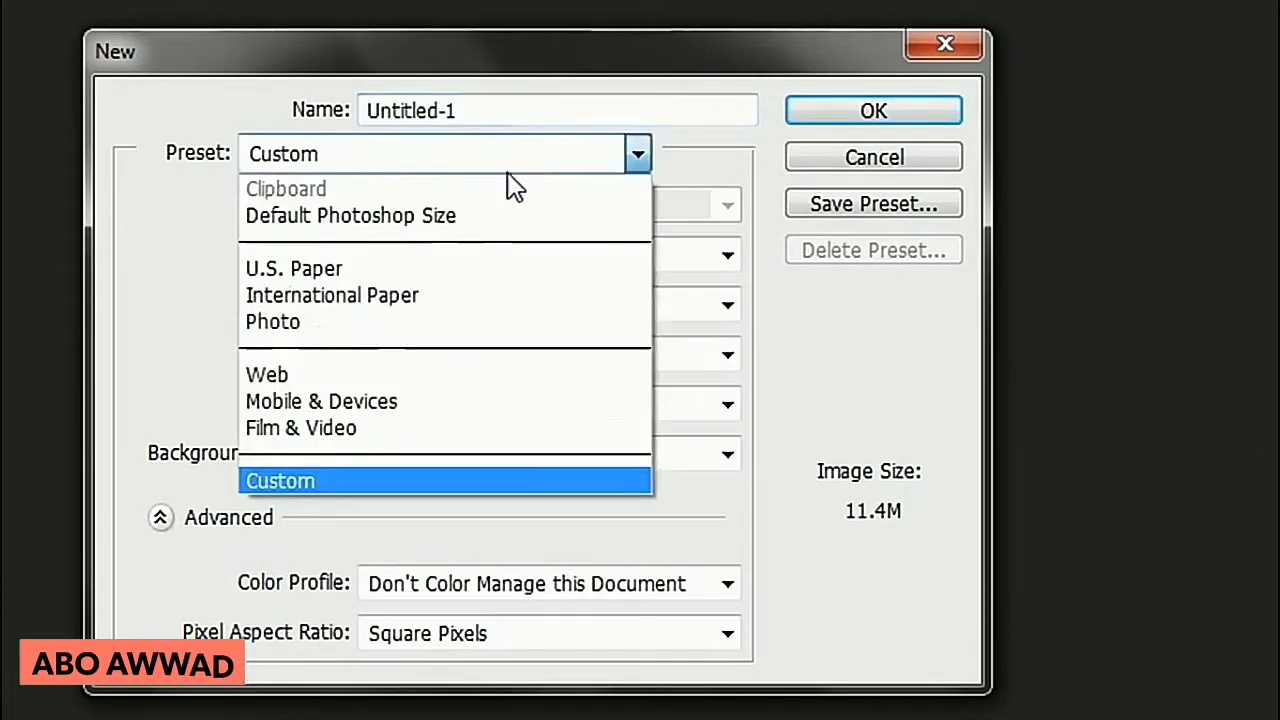
left_click(272, 321)
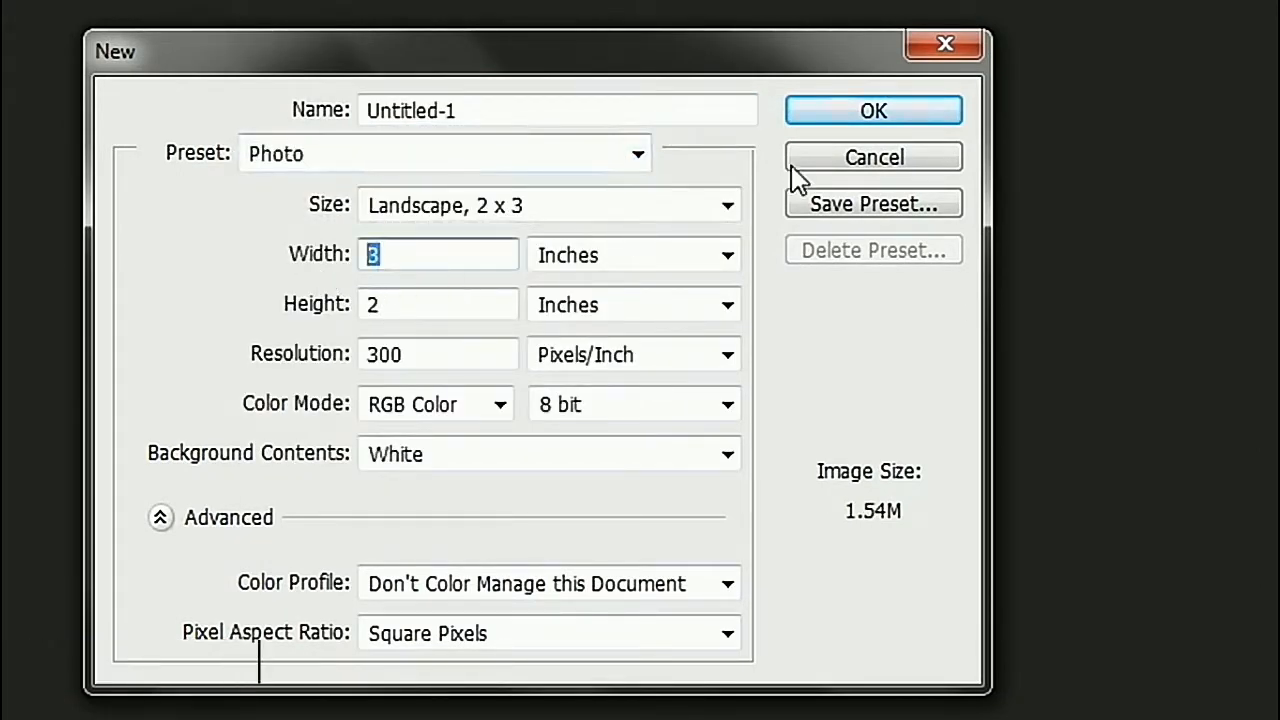
left_click(873, 110)
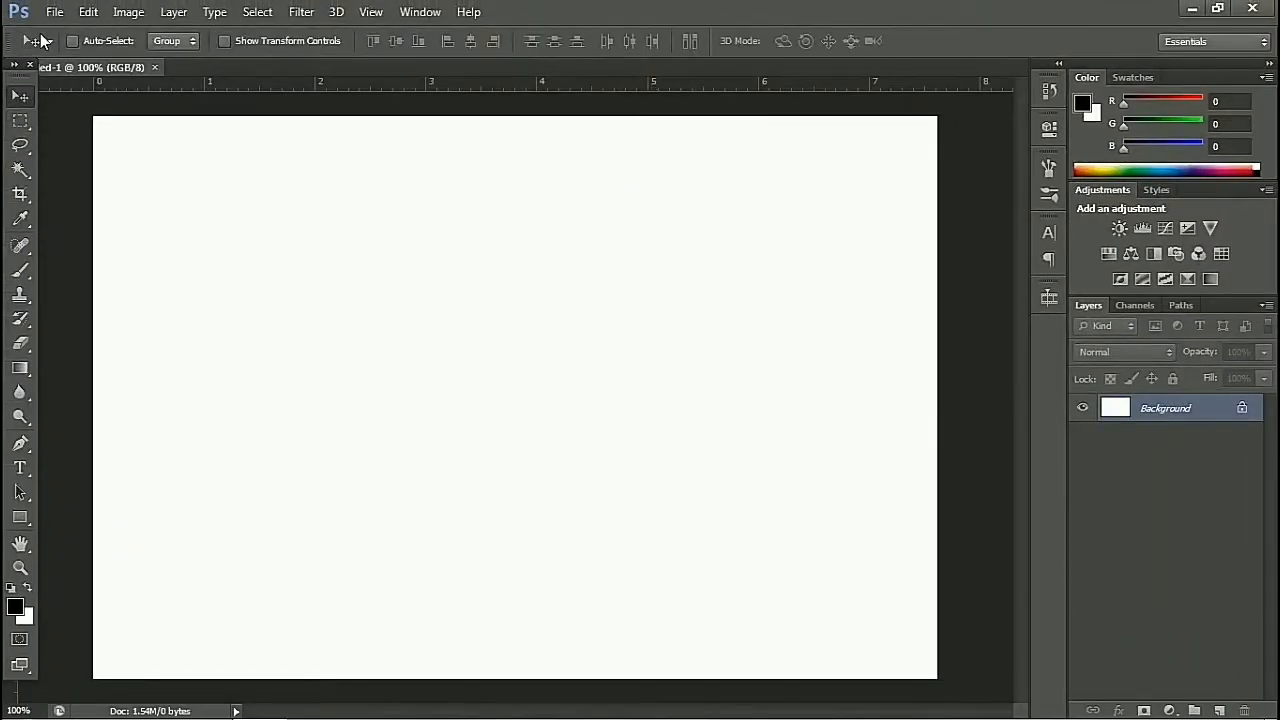
Place the Dairy Milk bar PNG and scale it down toward the canvas centre.
left_click(54, 11)
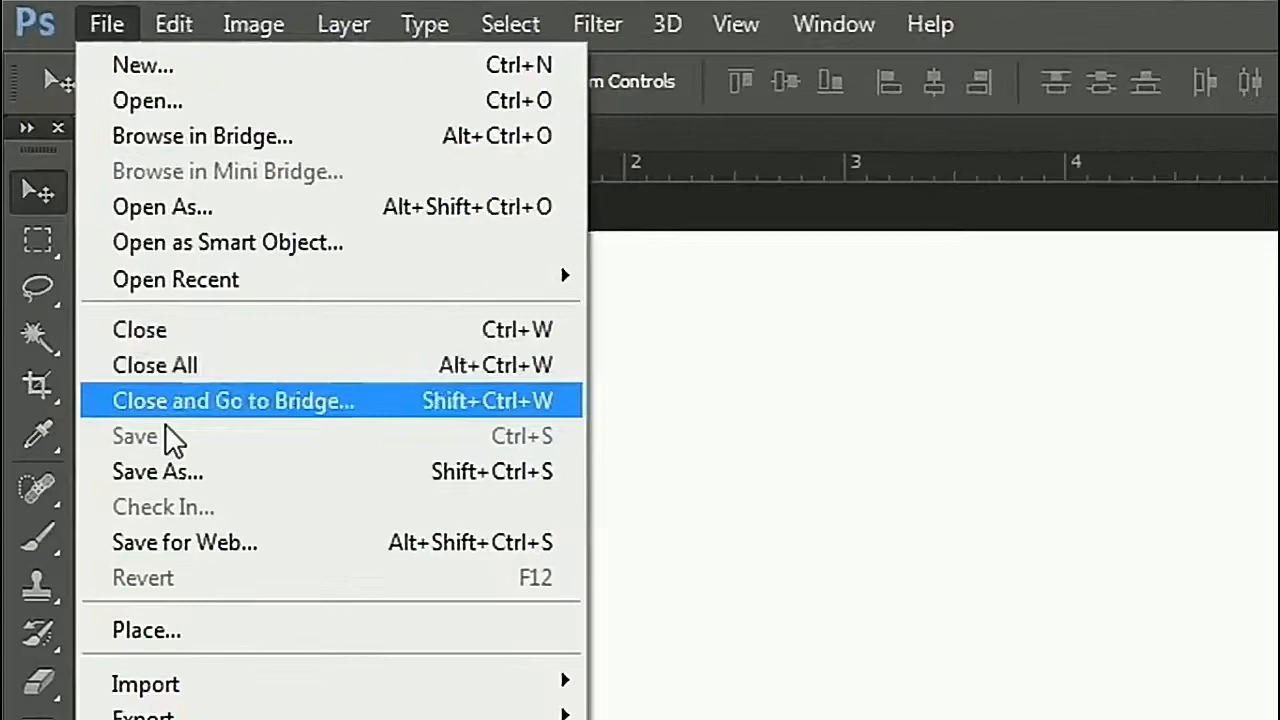
left_click(146, 629)
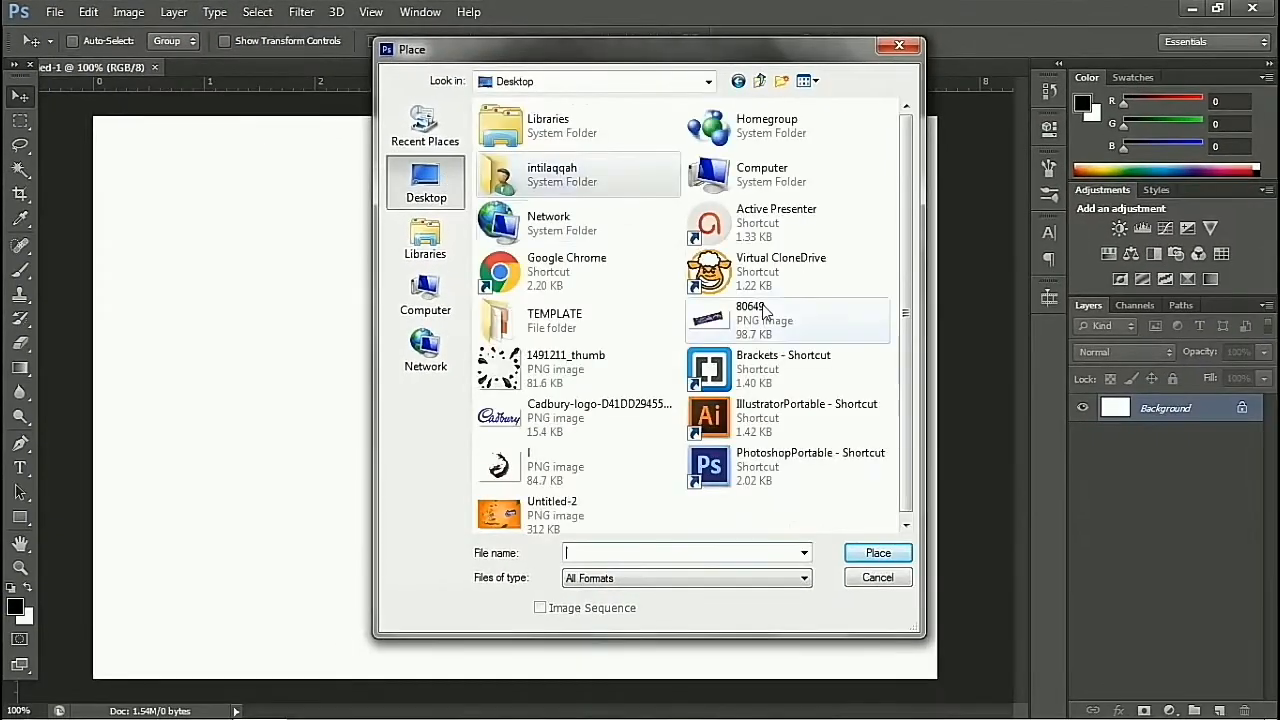
left_click(877, 552)
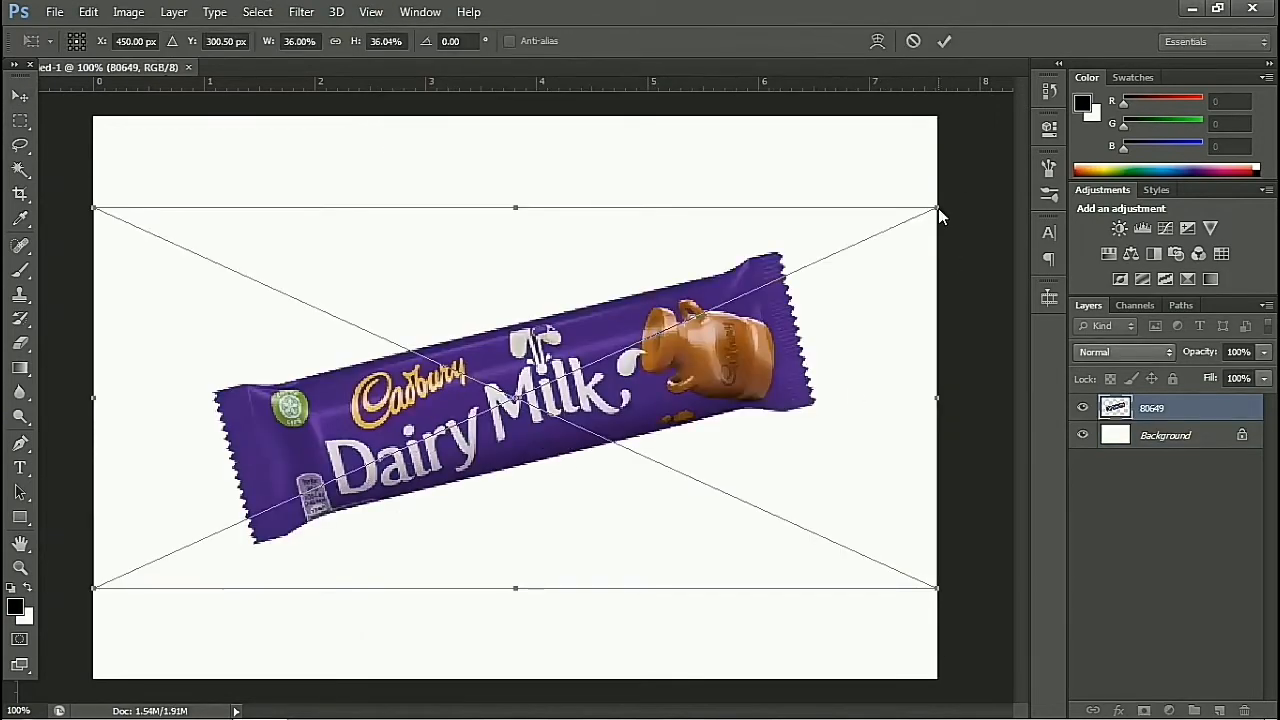
left_click_drag(935, 207, 853, 245)
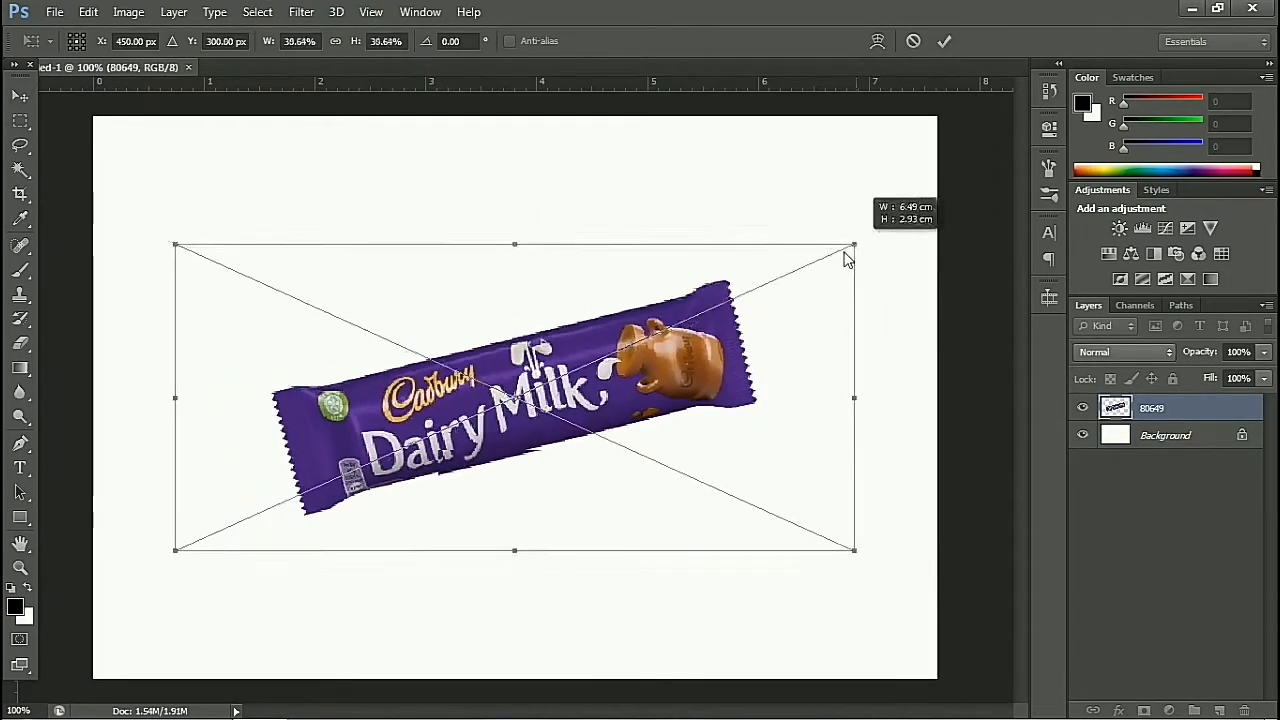
left_click_drag(853, 245, 730, 301)
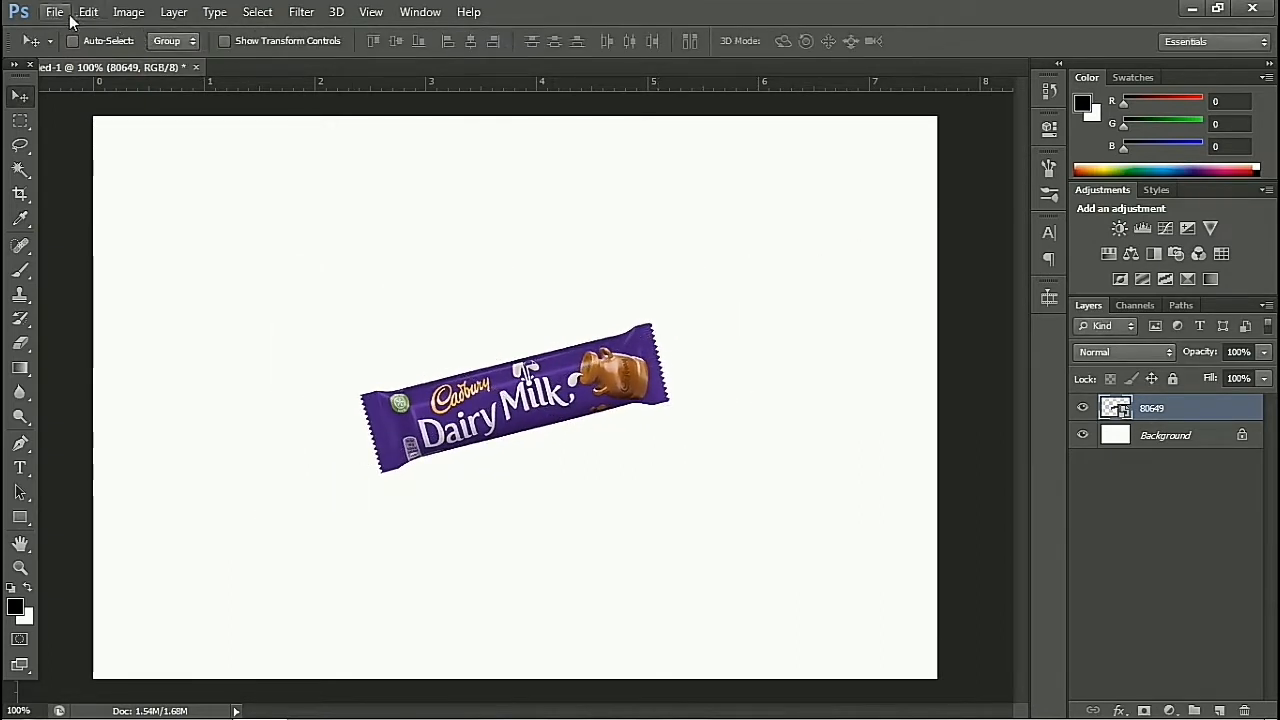
Add a reversed purple-to-white radial Gradient Fill at 159% scale.
left_click(54, 12)
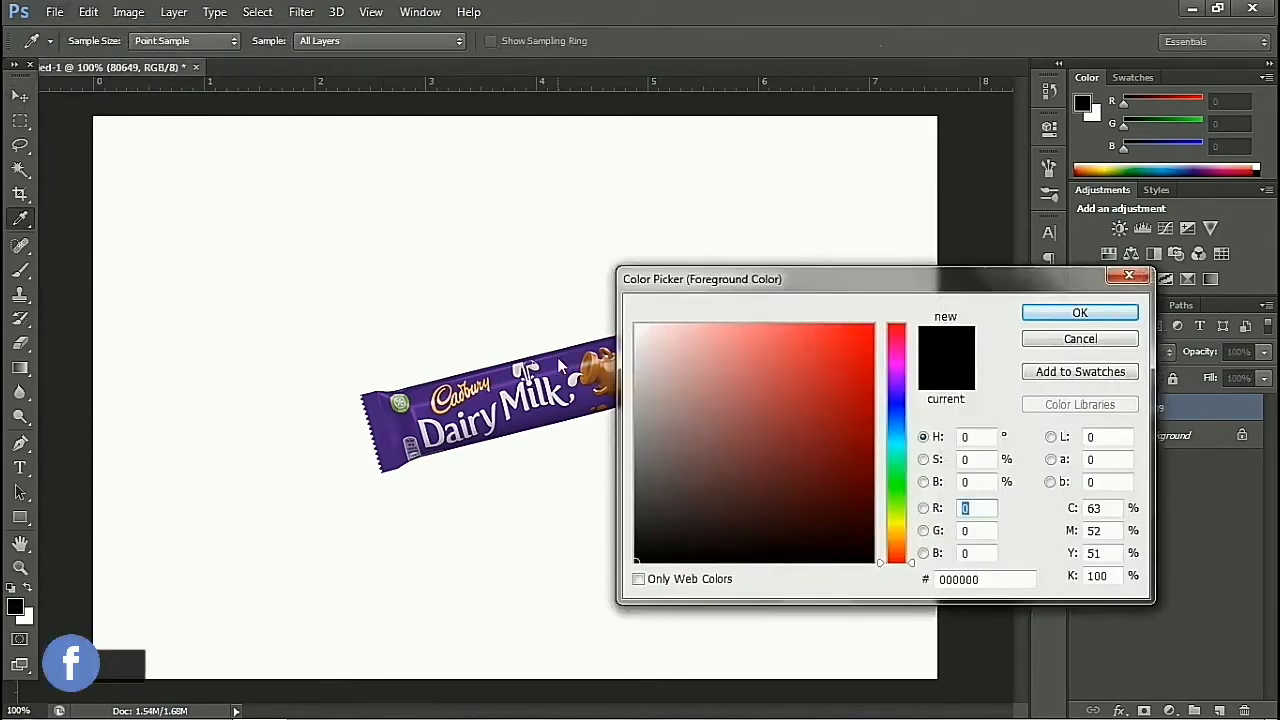
left_click(1079, 312)
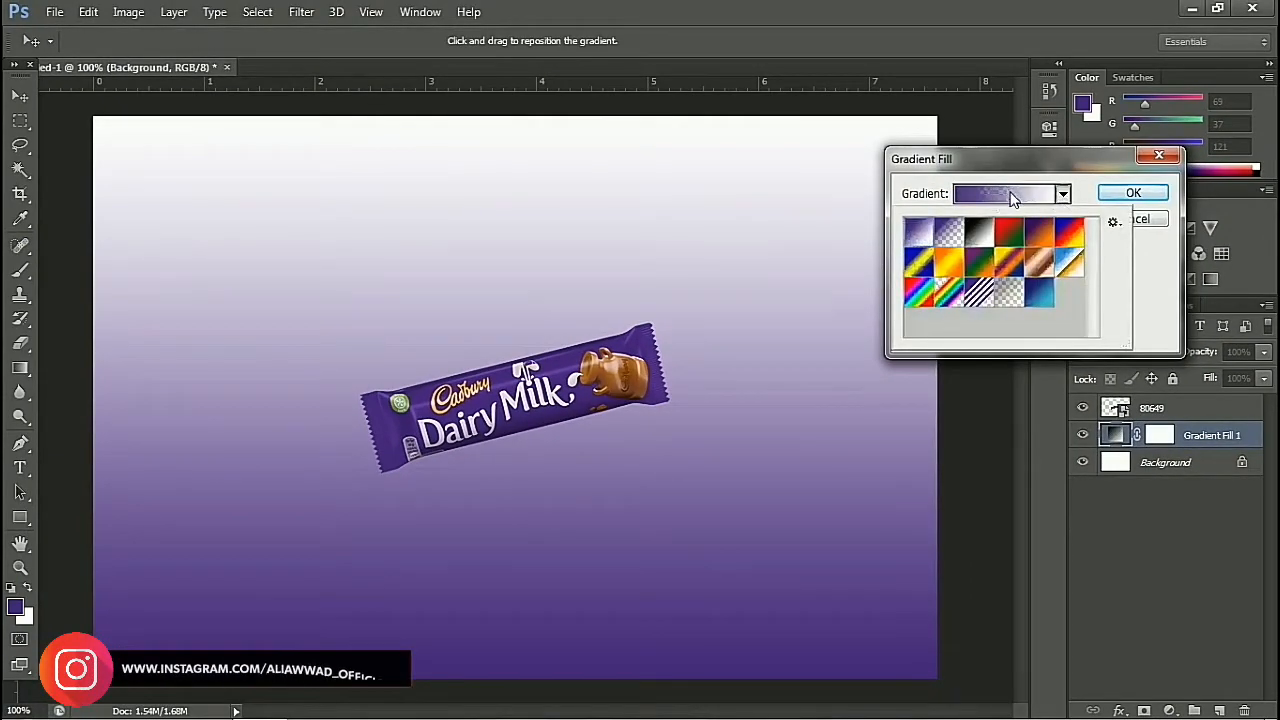
left_click(1005, 193)
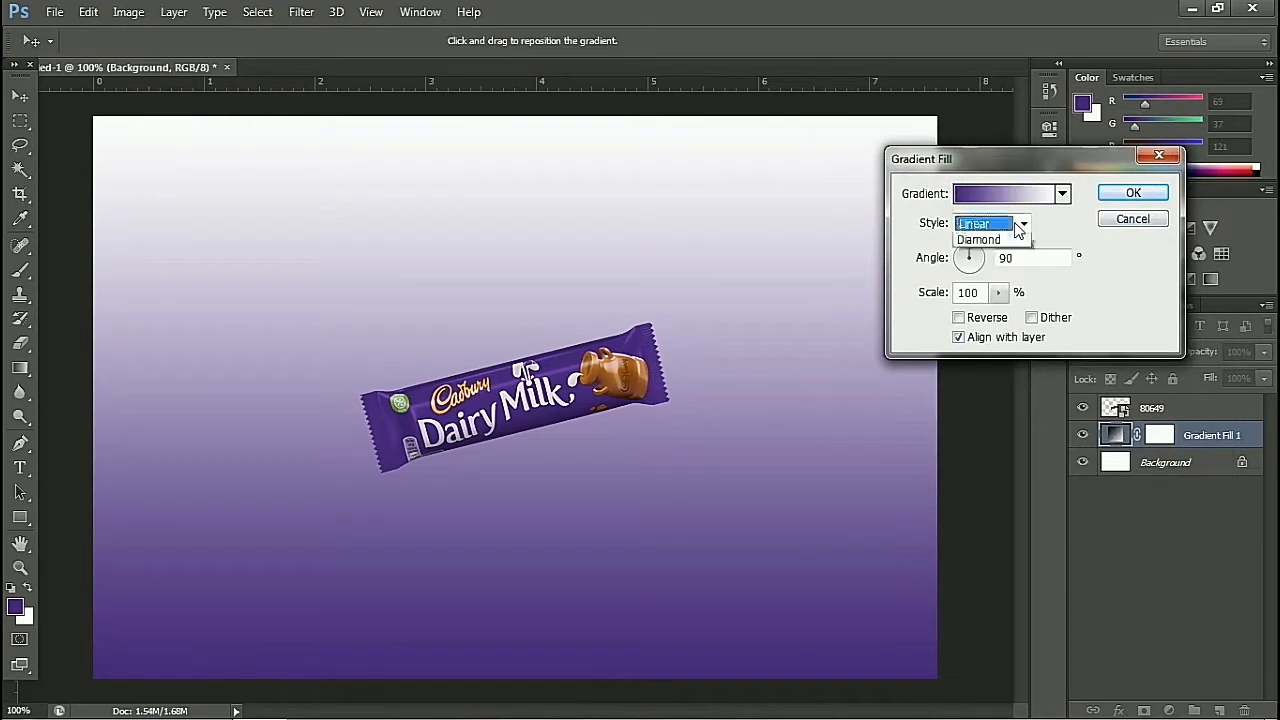
left_click(974, 223)
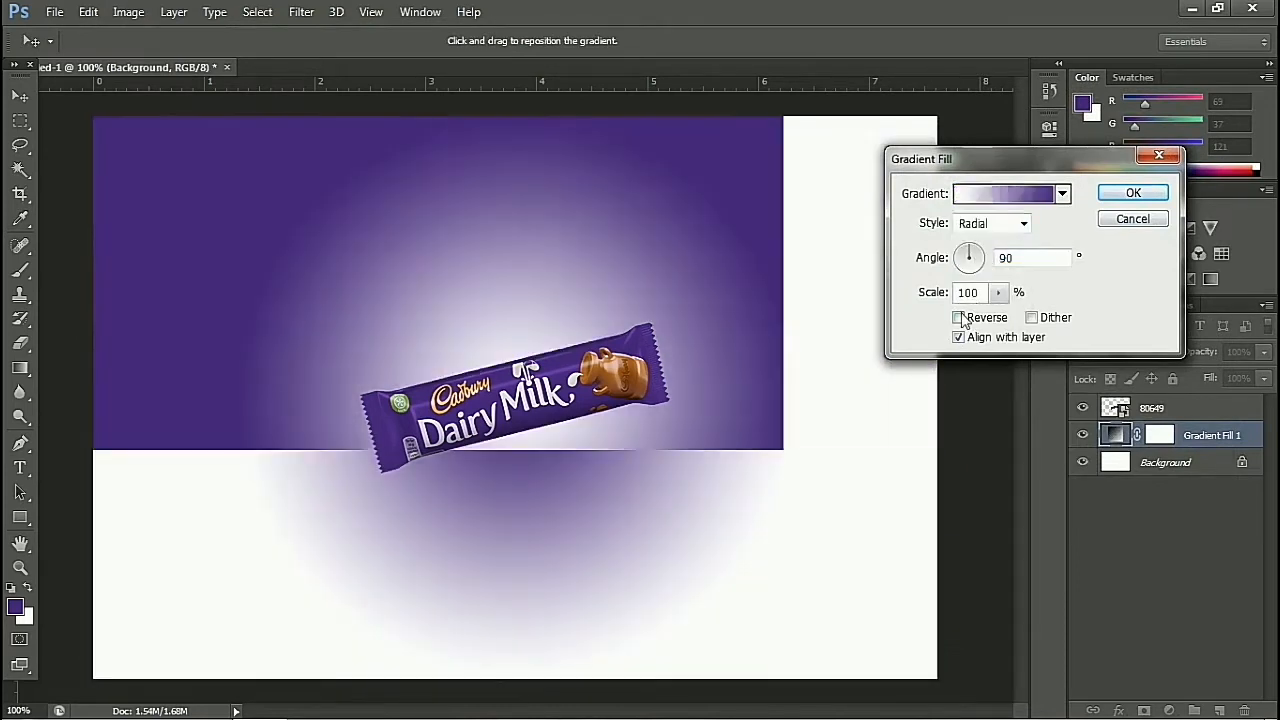
left_click(958, 317)
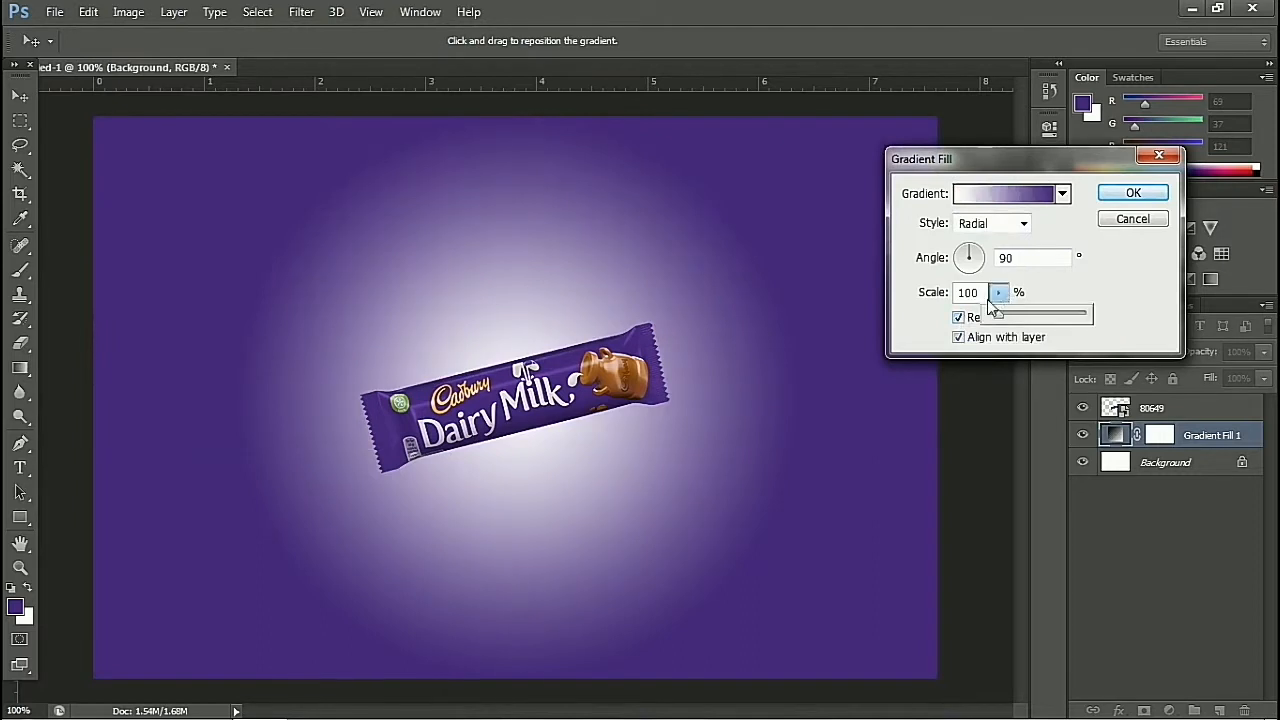
left_click_drag(1000, 317, 1010, 317)
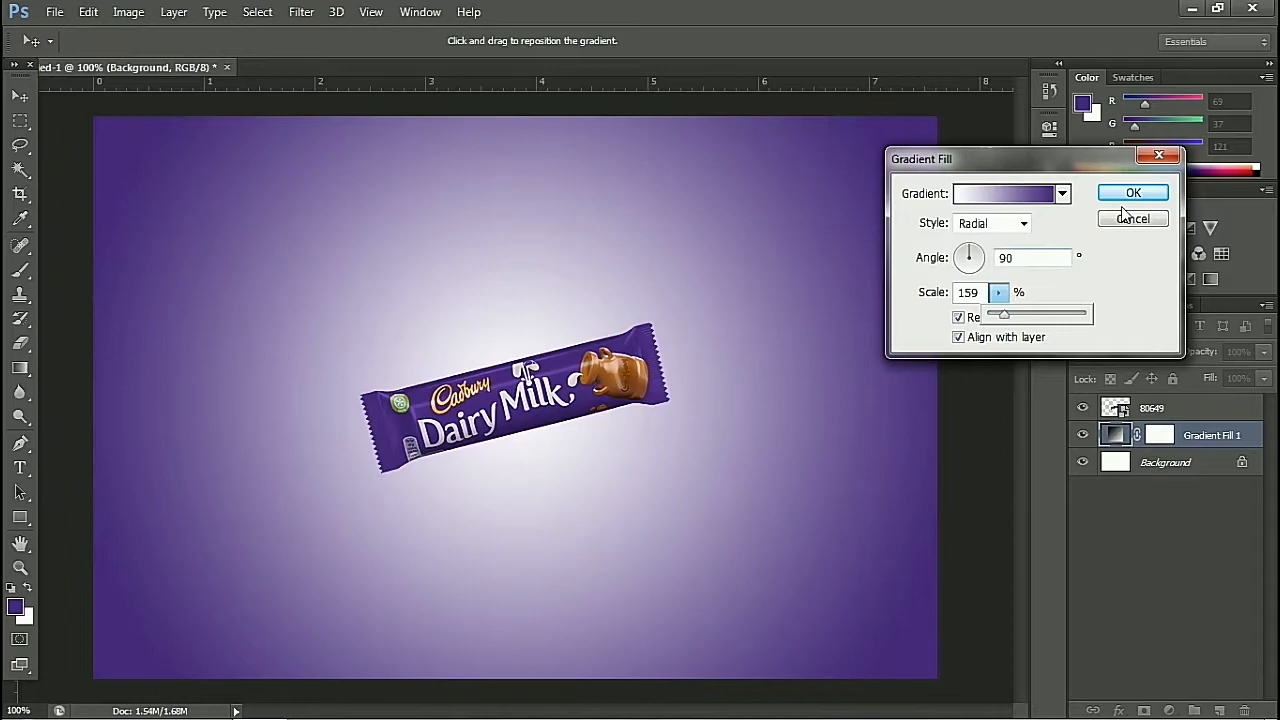
left_click(1133, 192)
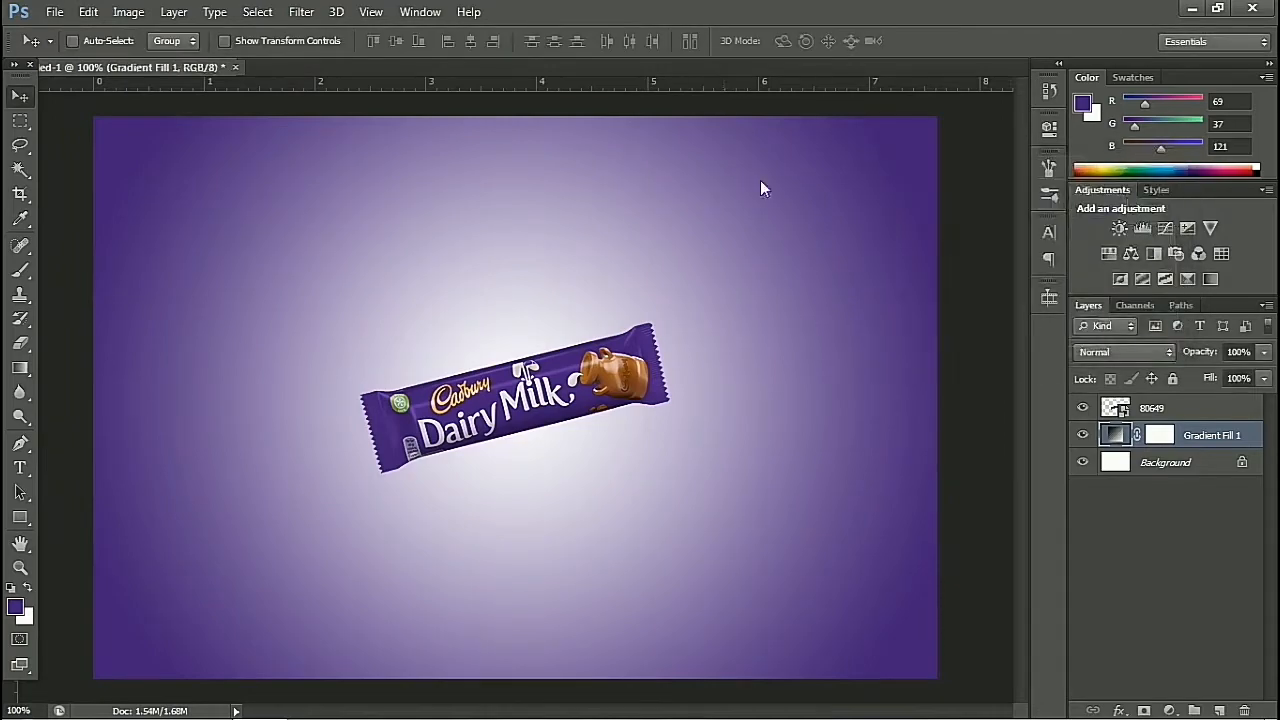
Place the chocolate splash PNG from the Downloads folder.
left_click(54, 11)
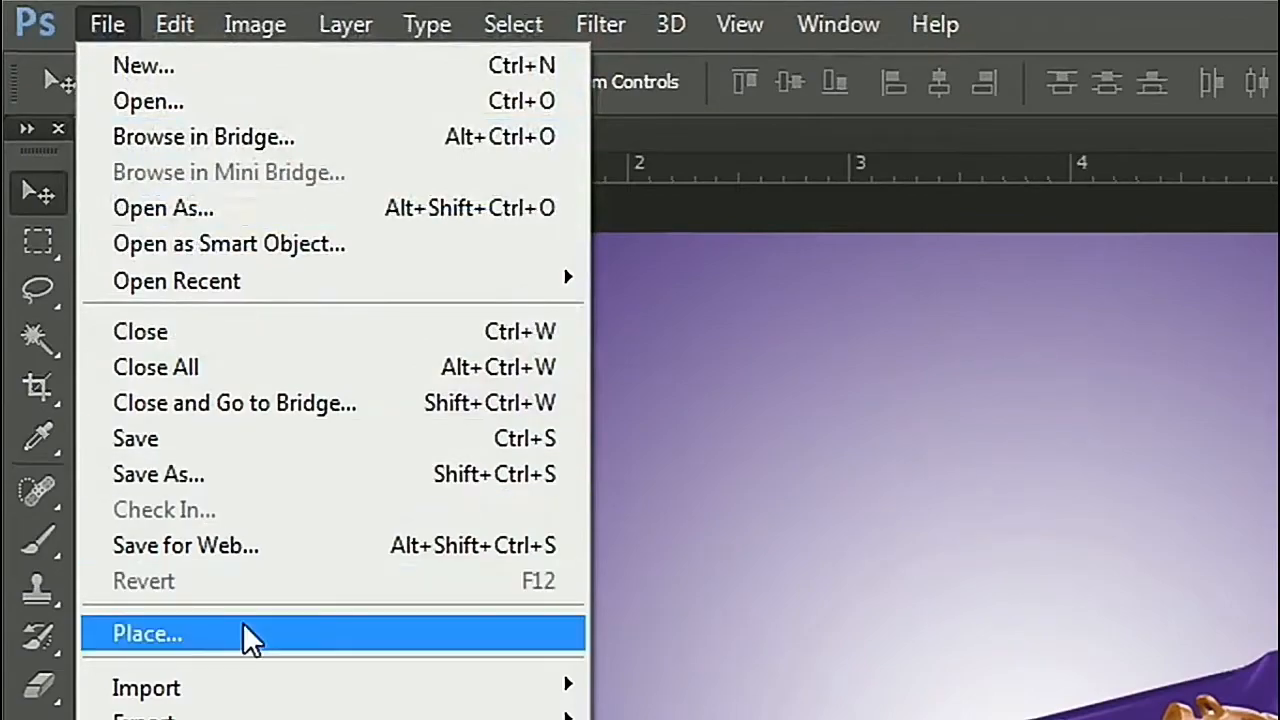
left_click(147, 633)
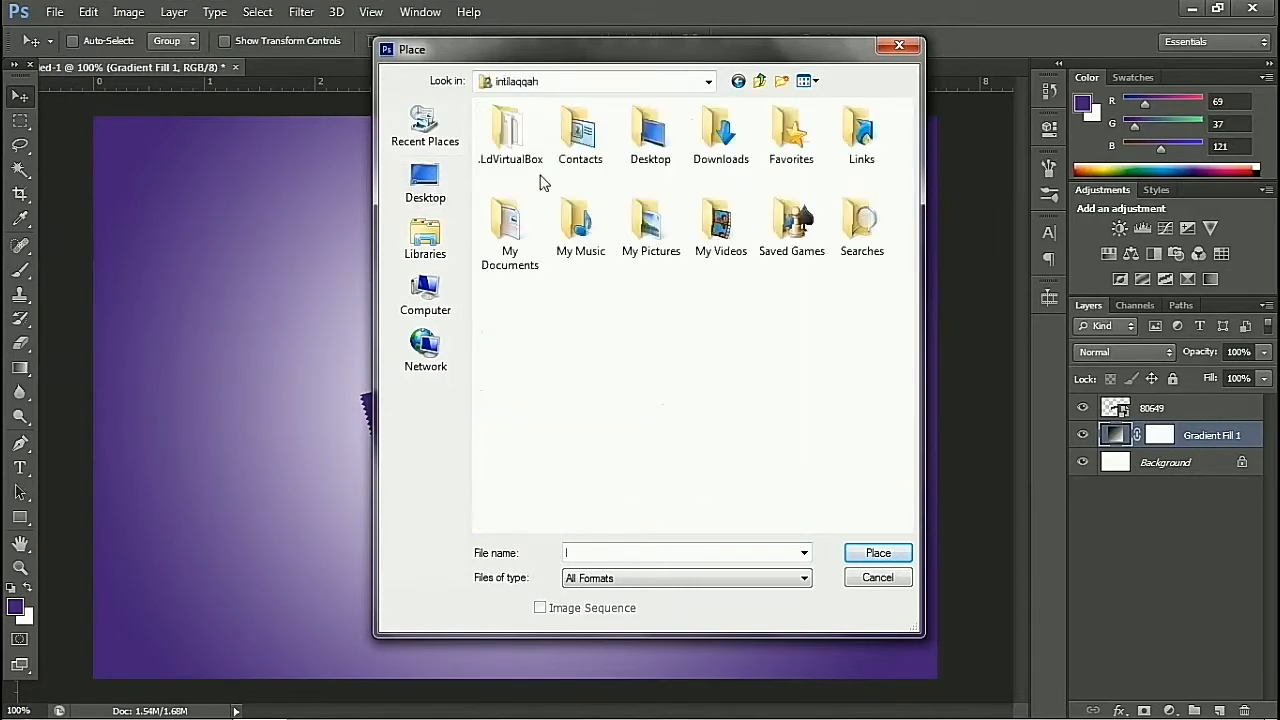
double_click(720, 135)
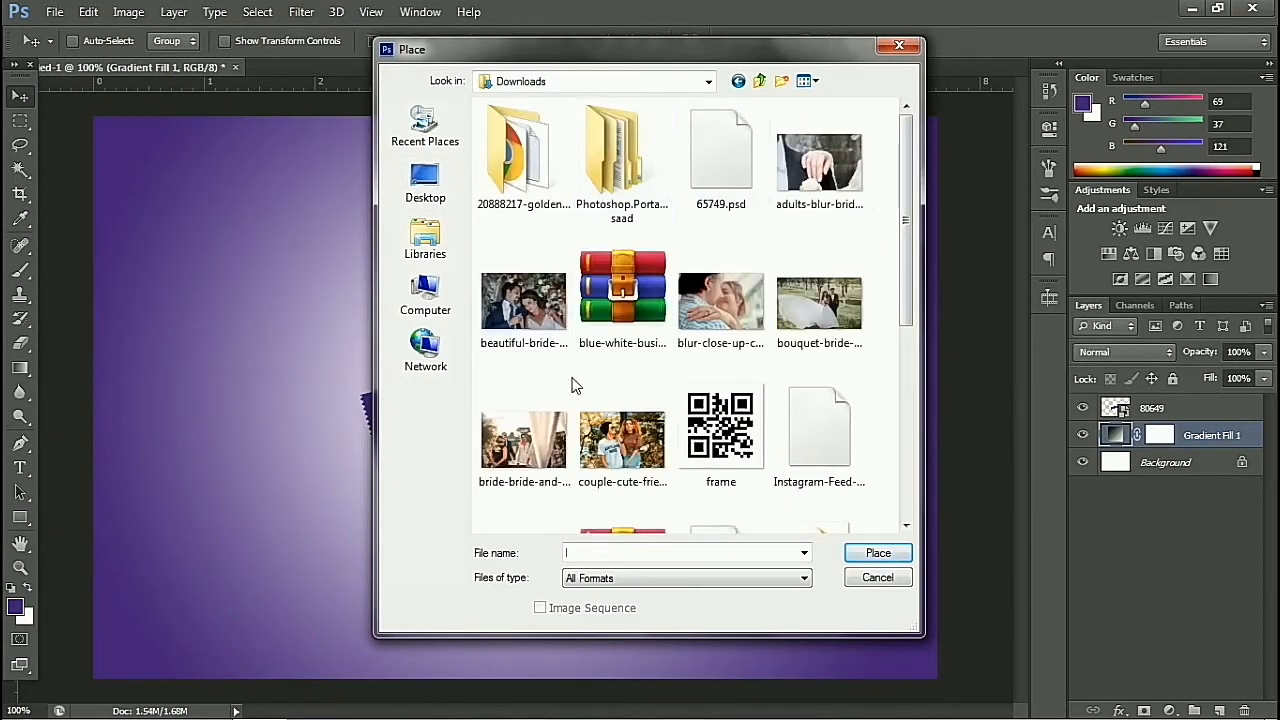
scroll("down", 3)
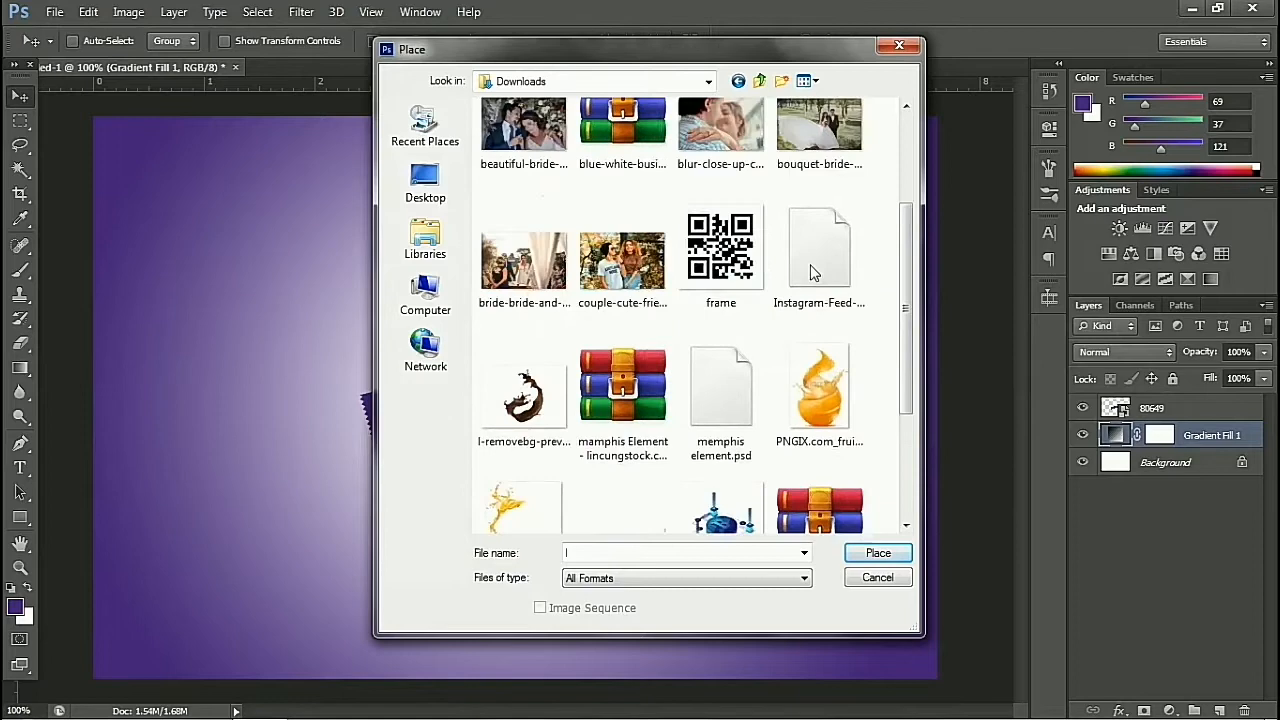
left_click(524, 390)
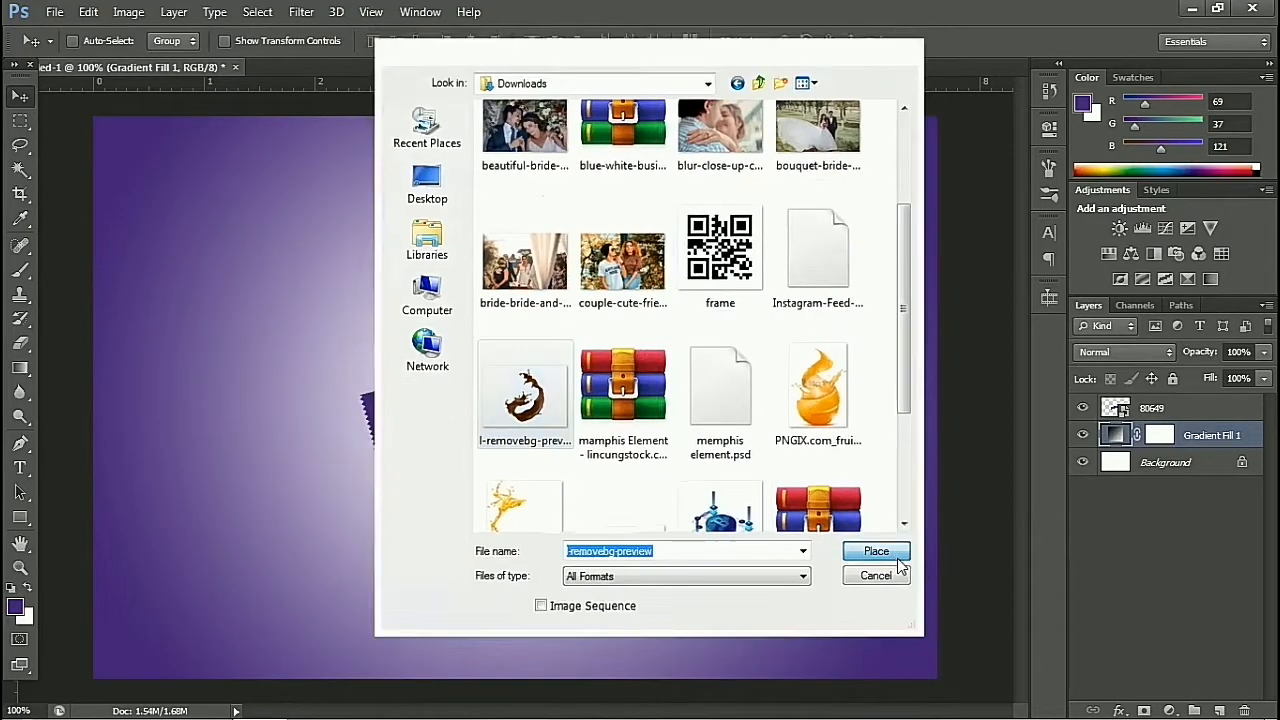
left_click(875, 551)
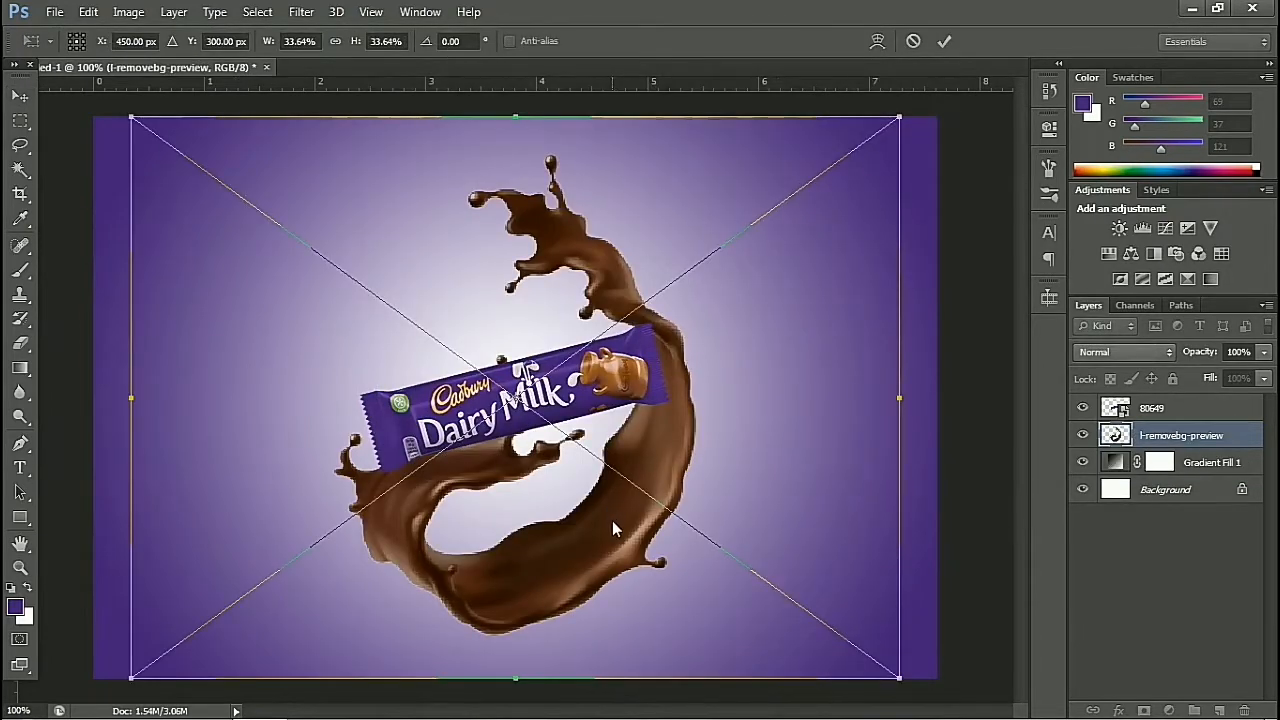
Move the splash up and shrink it so it wraps around the bar.
left_click_drag(615, 530, 575, 420)
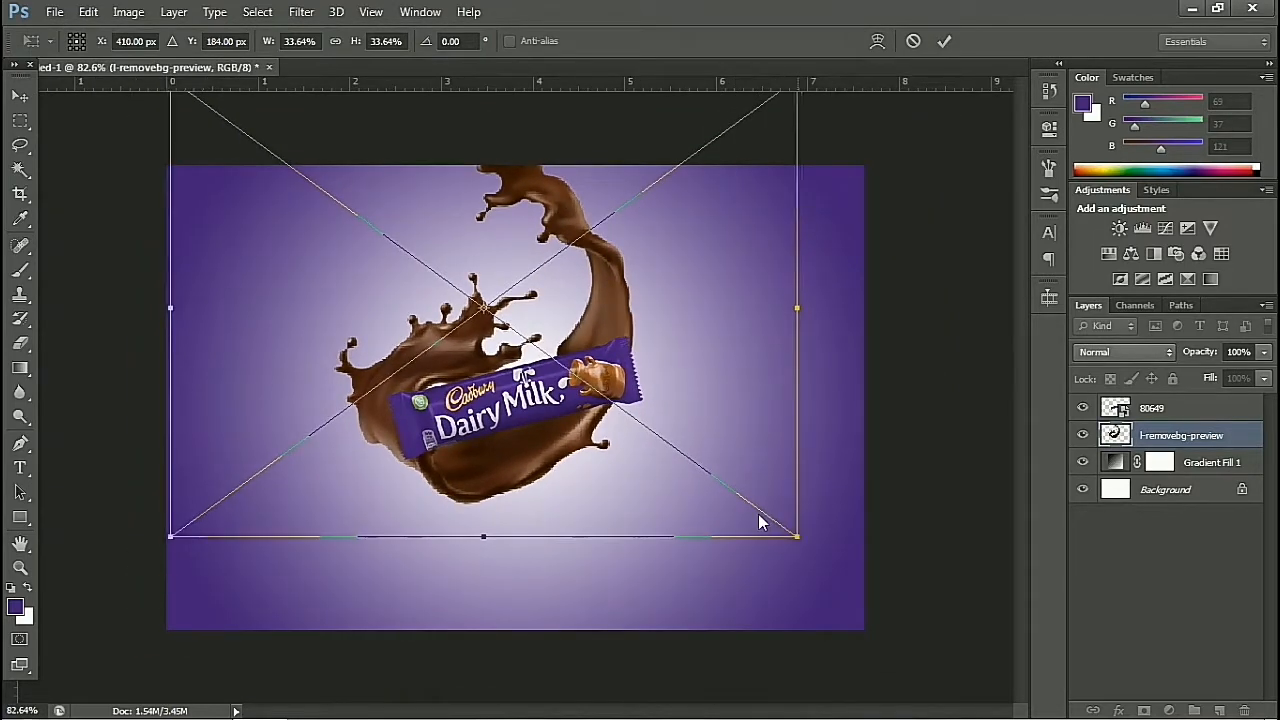
left_click_drag(797, 537, 695, 458)
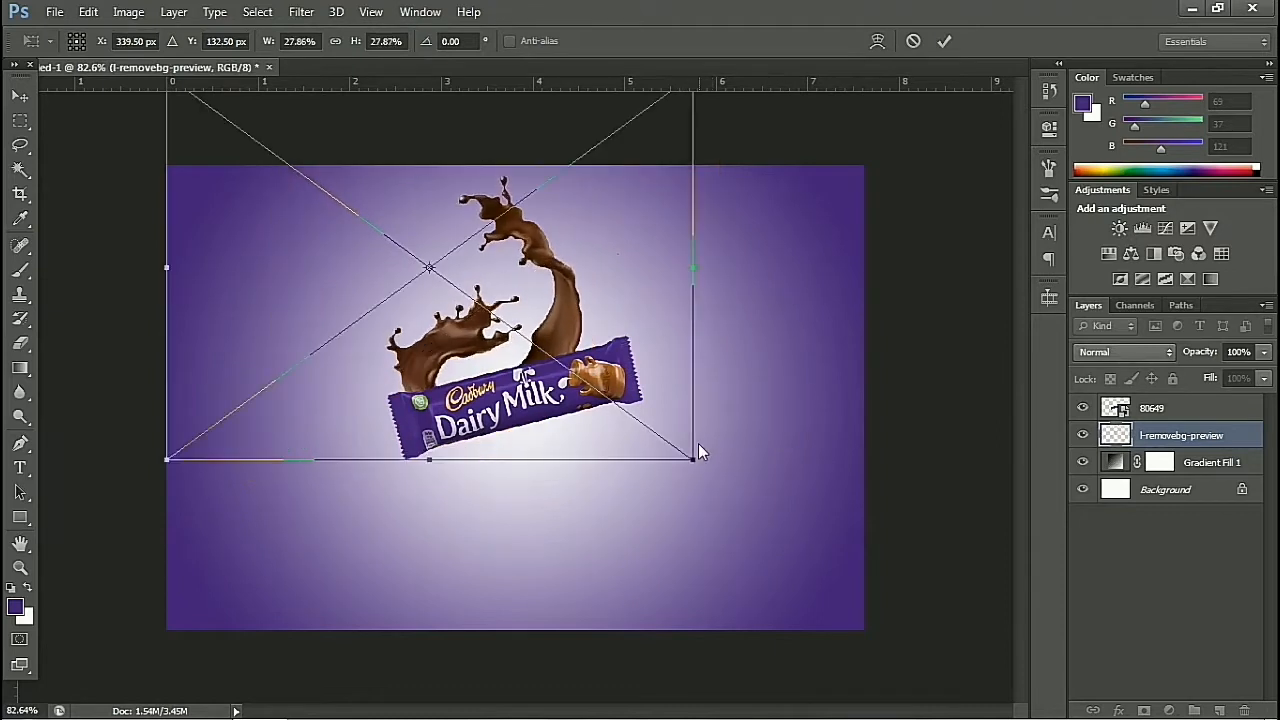
left_click(943, 41)
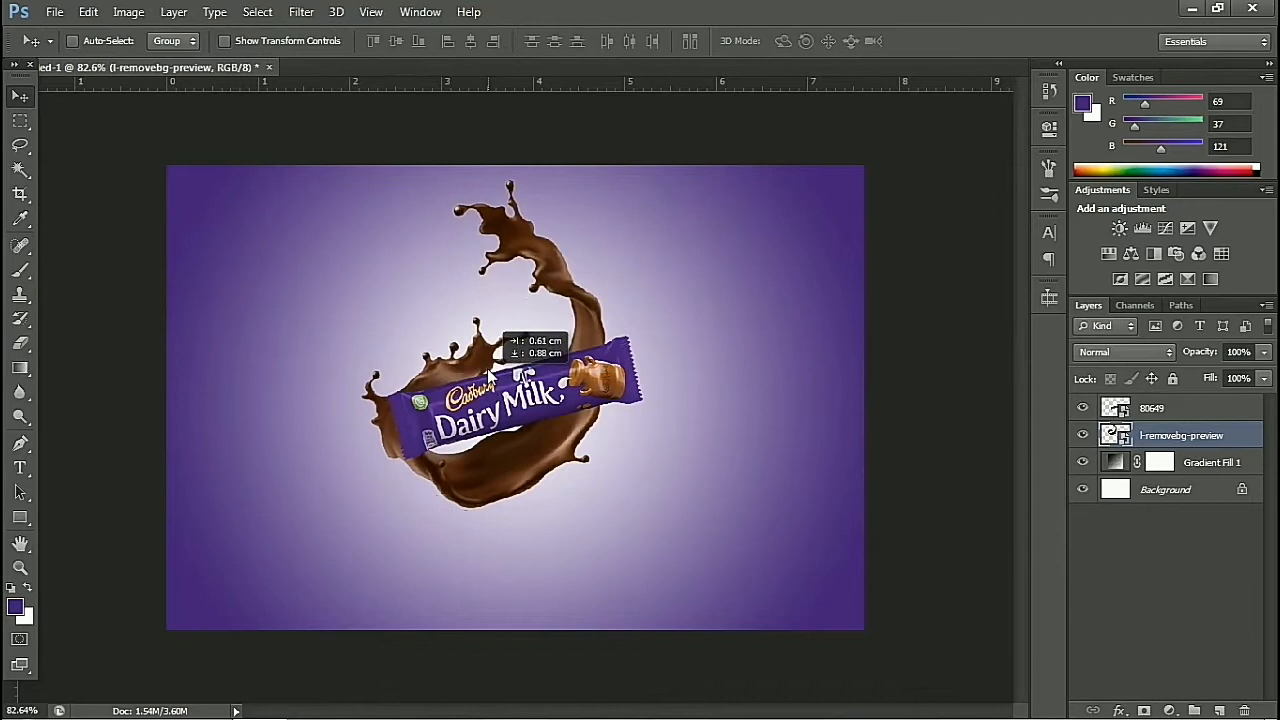
Move the chocolate splash layer above the Dairy Milk bar layer.
key("ctrl+t")
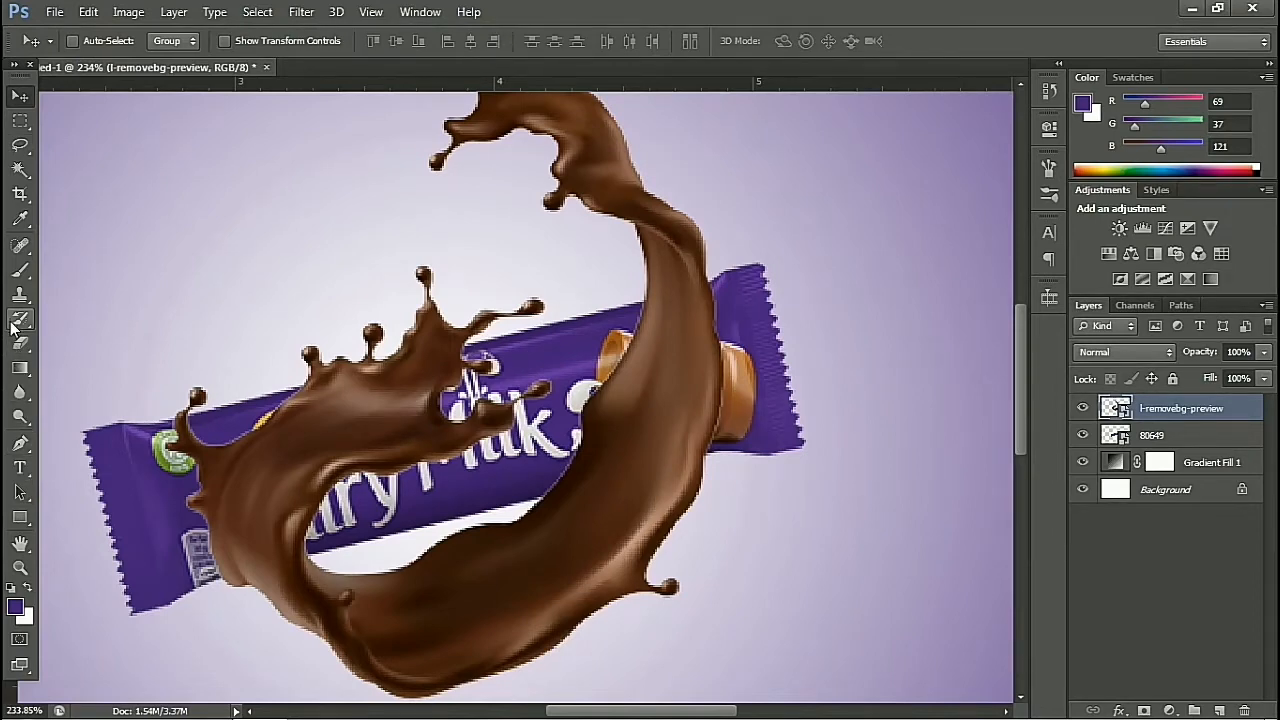
Erase the splash covering the bar's right end with the Eraser Tool.
left_click(20, 318)
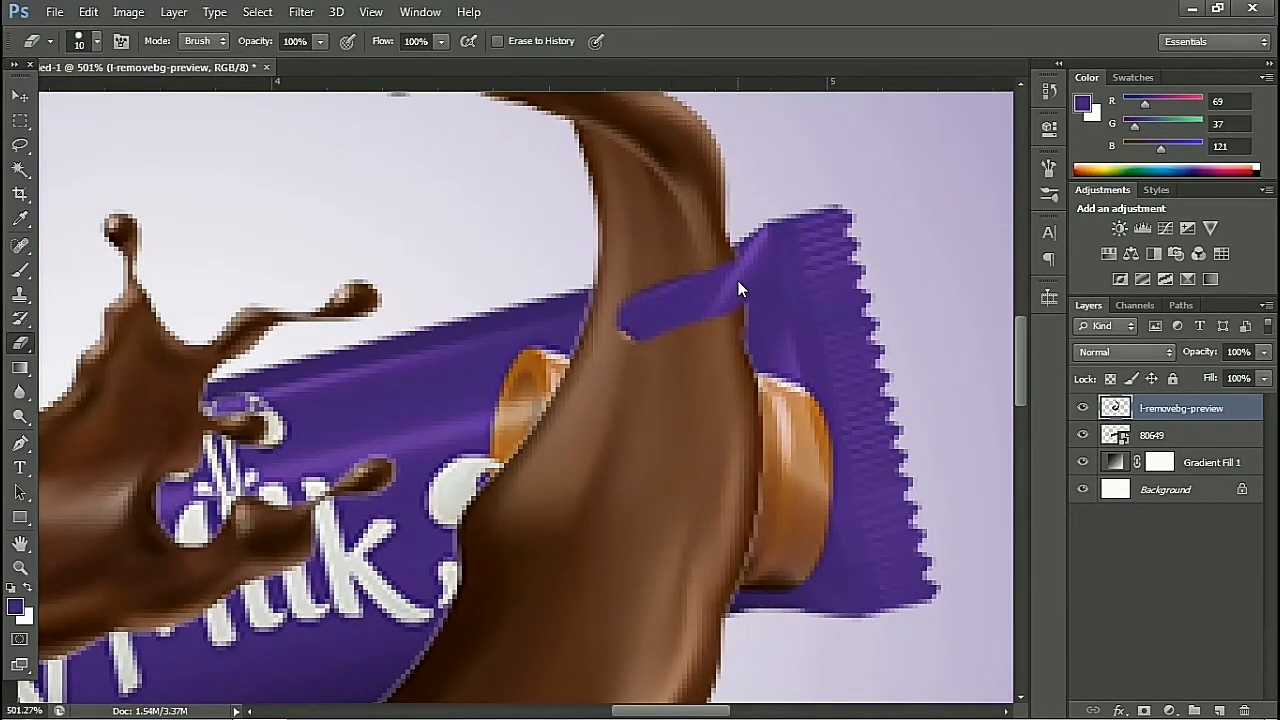
left_click_drag(740, 290, 575, 340)
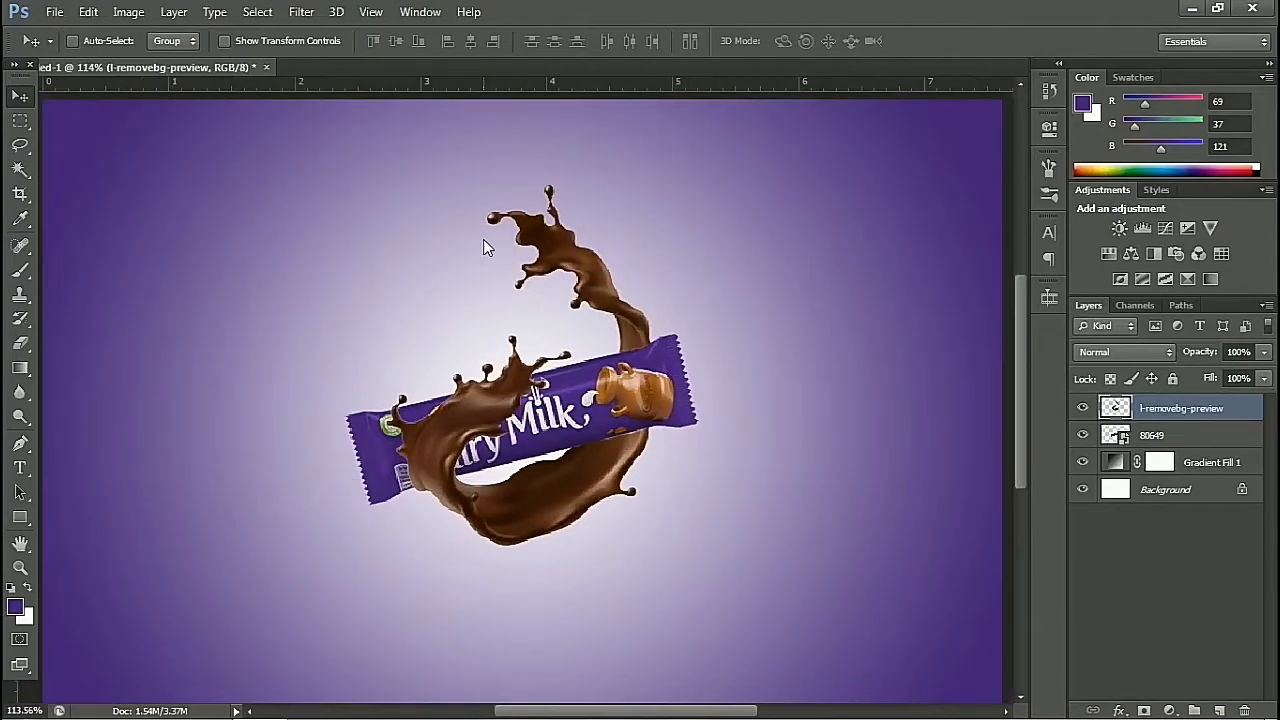
Place the 1491211_thumb droplets image as a new top layer.
left_click(54, 12)
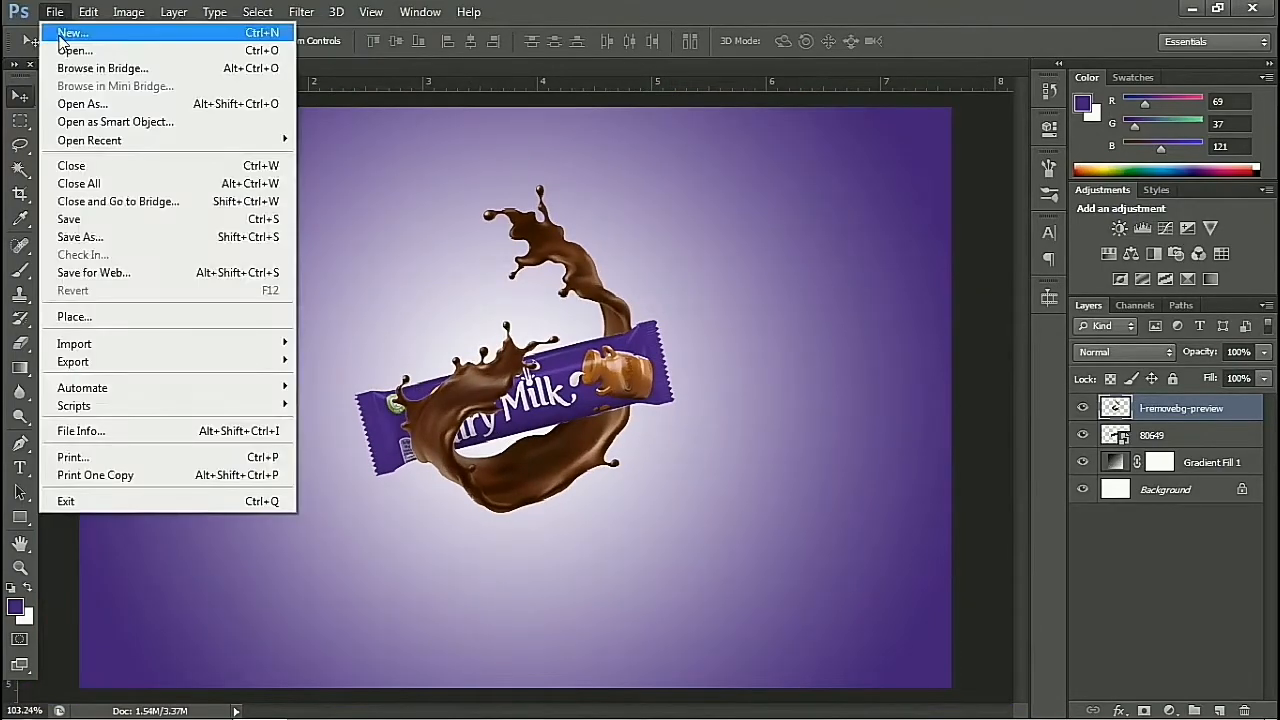
left_click(74, 316)
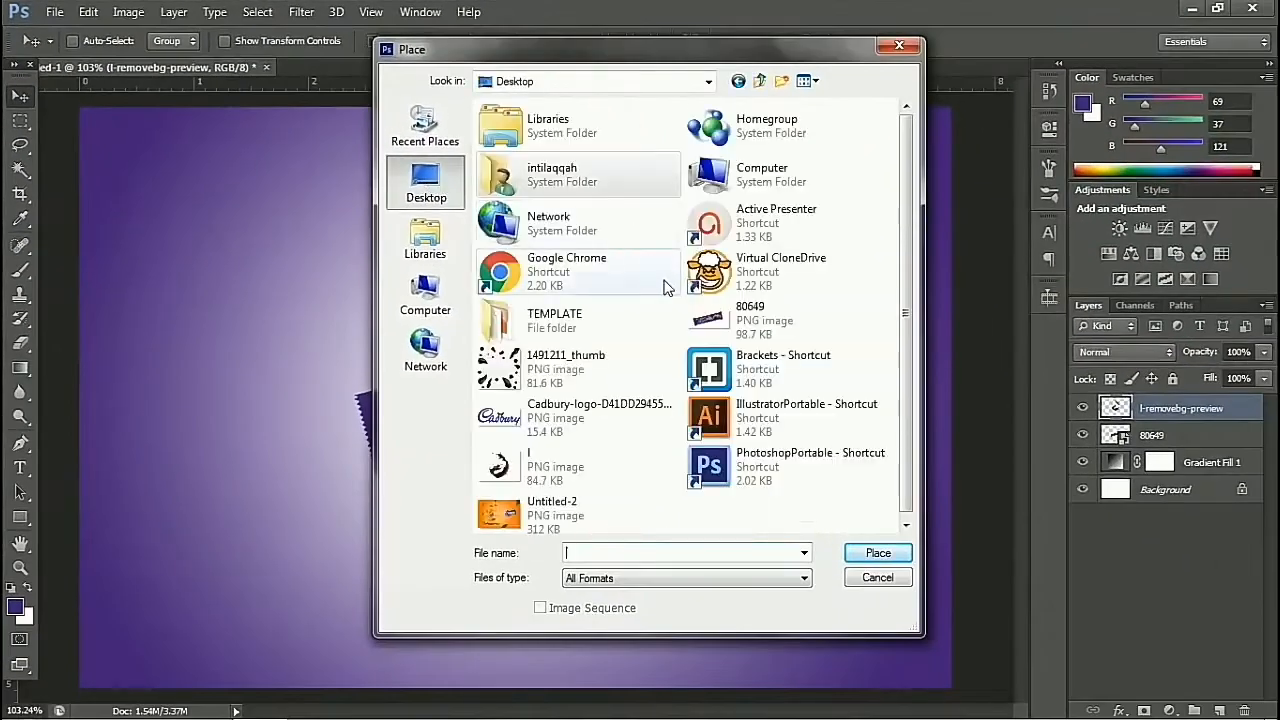
left_click(566, 369)
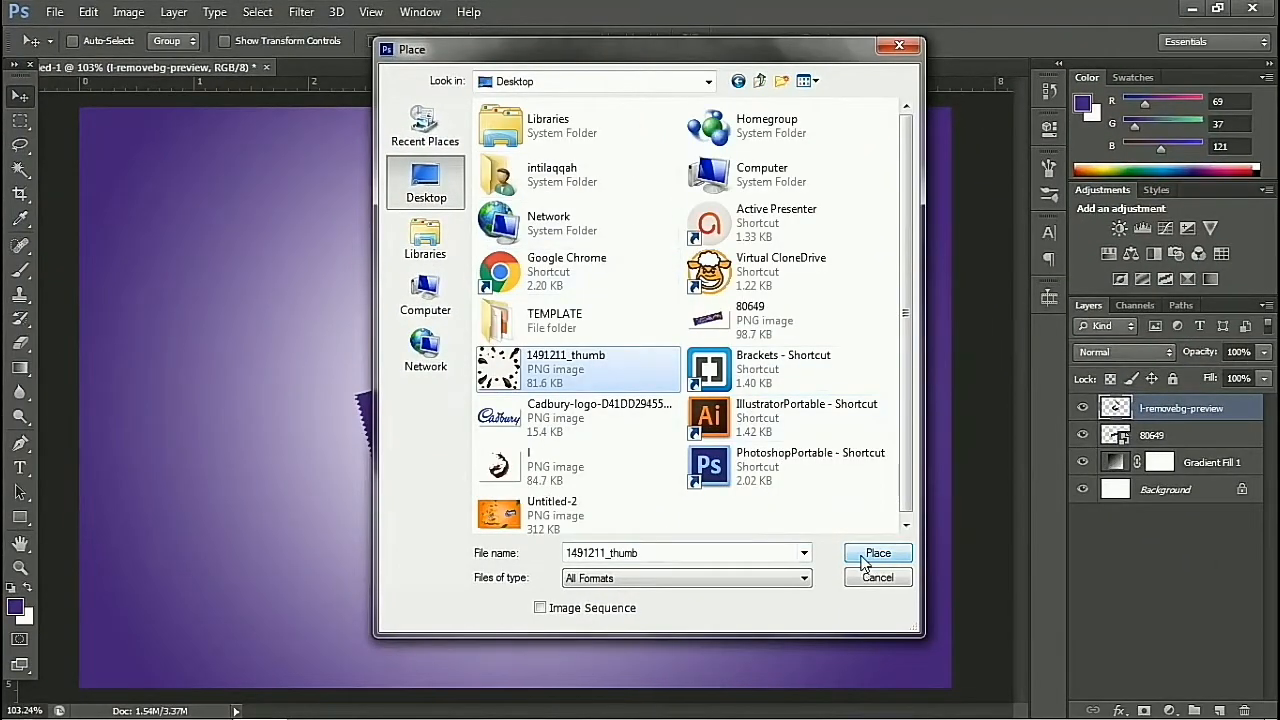
left_click(877, 553)
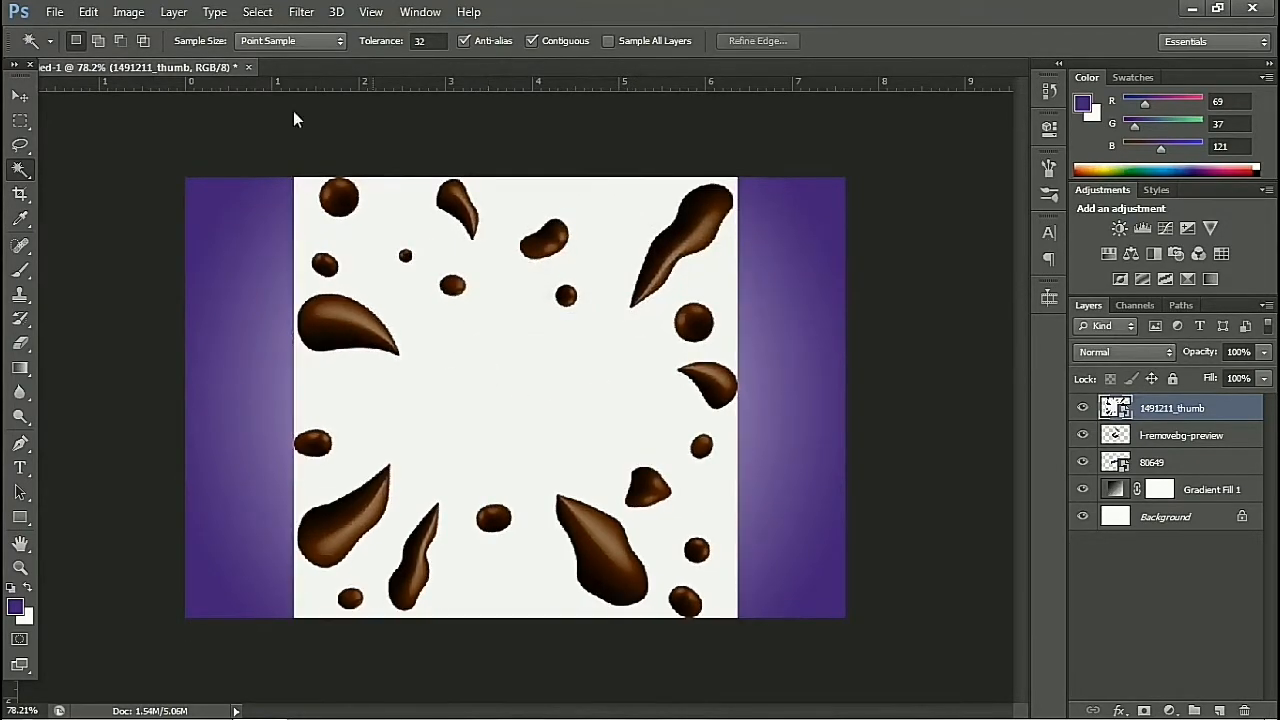
Open 1491211_thumb.png and invert the selection to isolate the droplets.
left_click(54, 11)
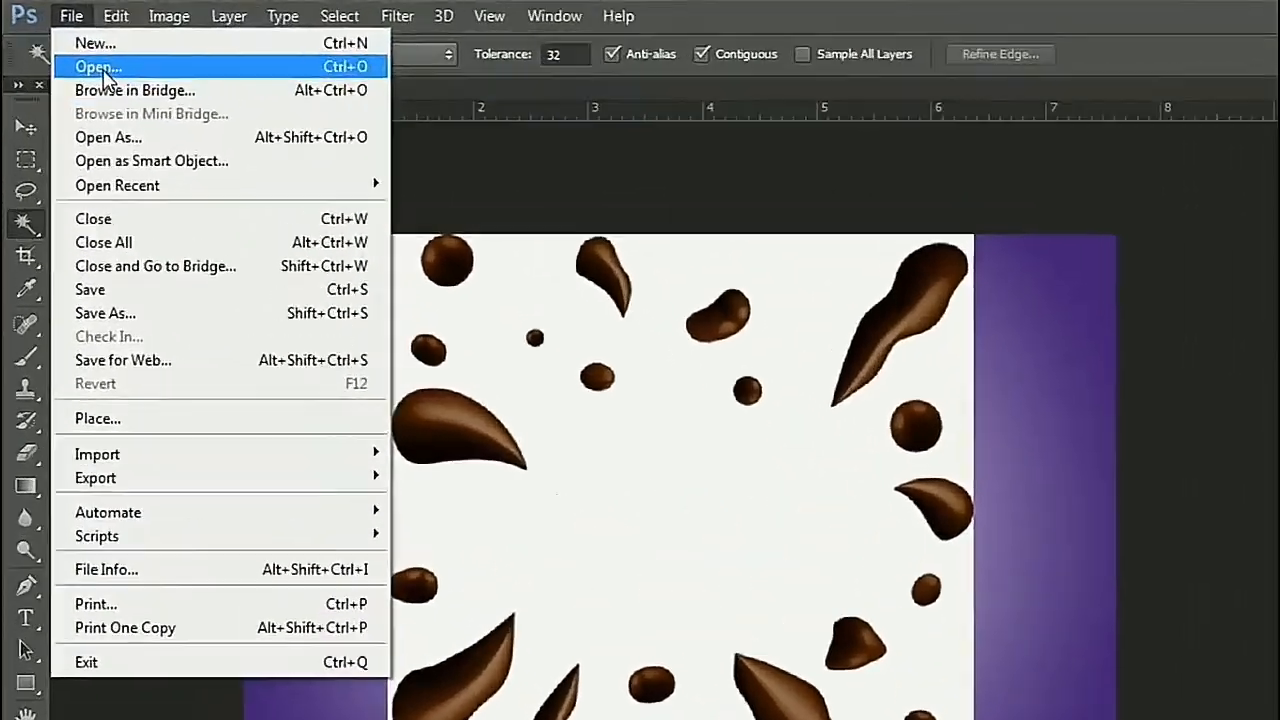
left_click(97, 66)
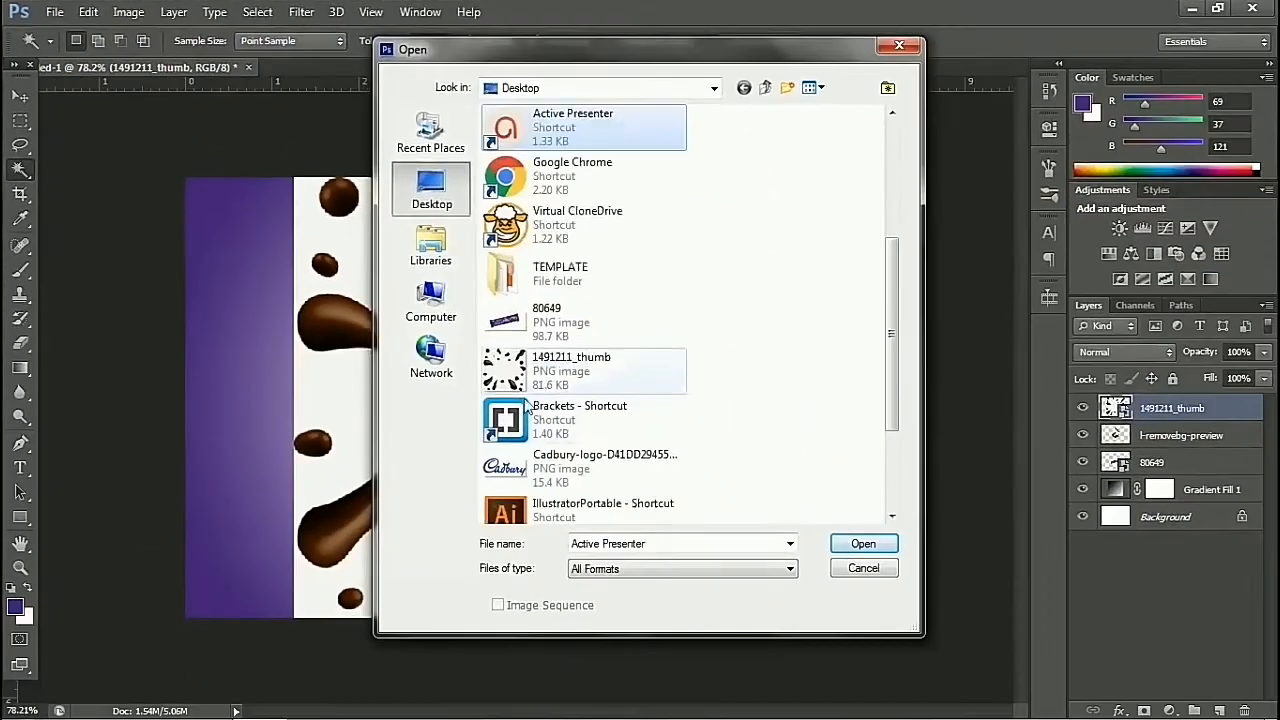
left_click(862, 543)
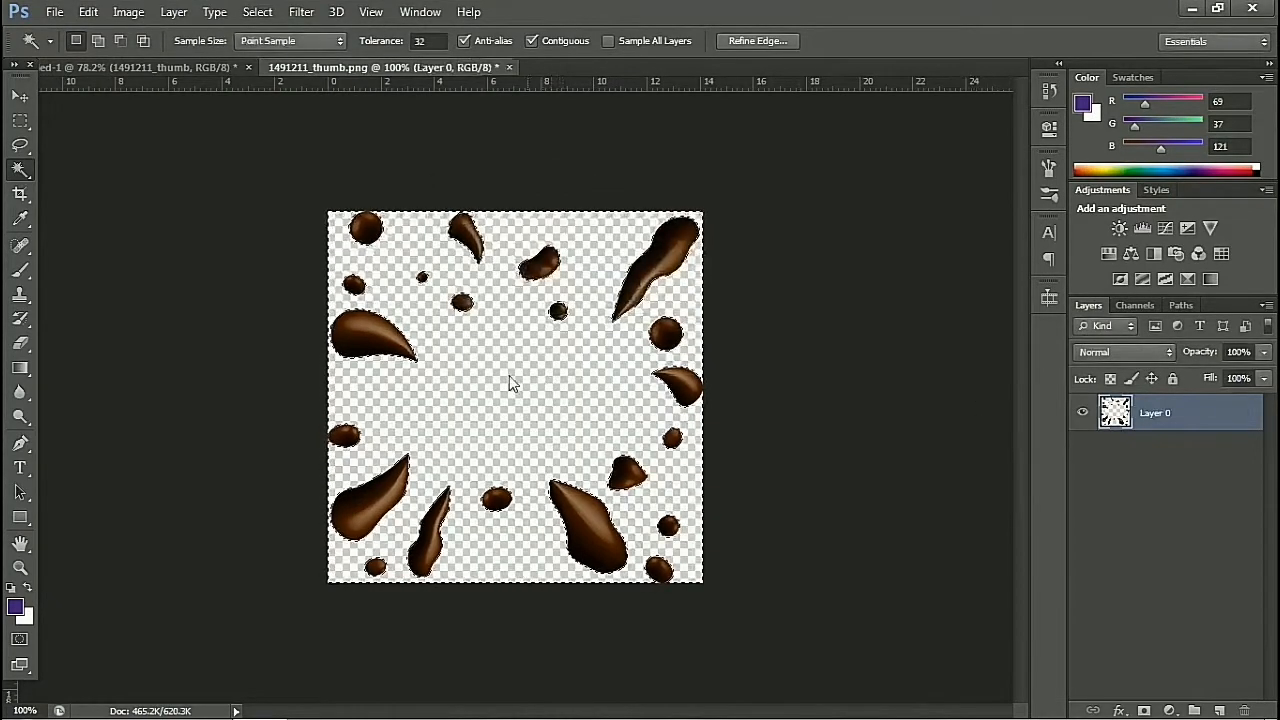
right_click(510, 383)
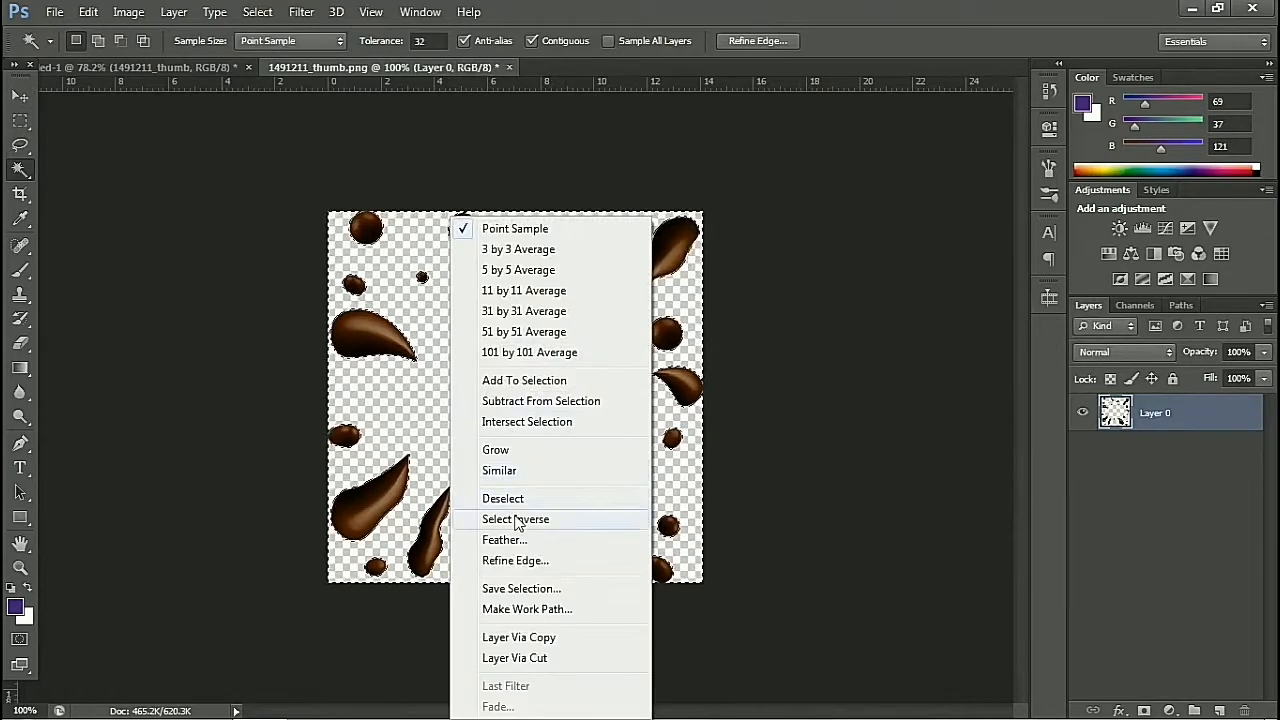
left_click(503, 498)
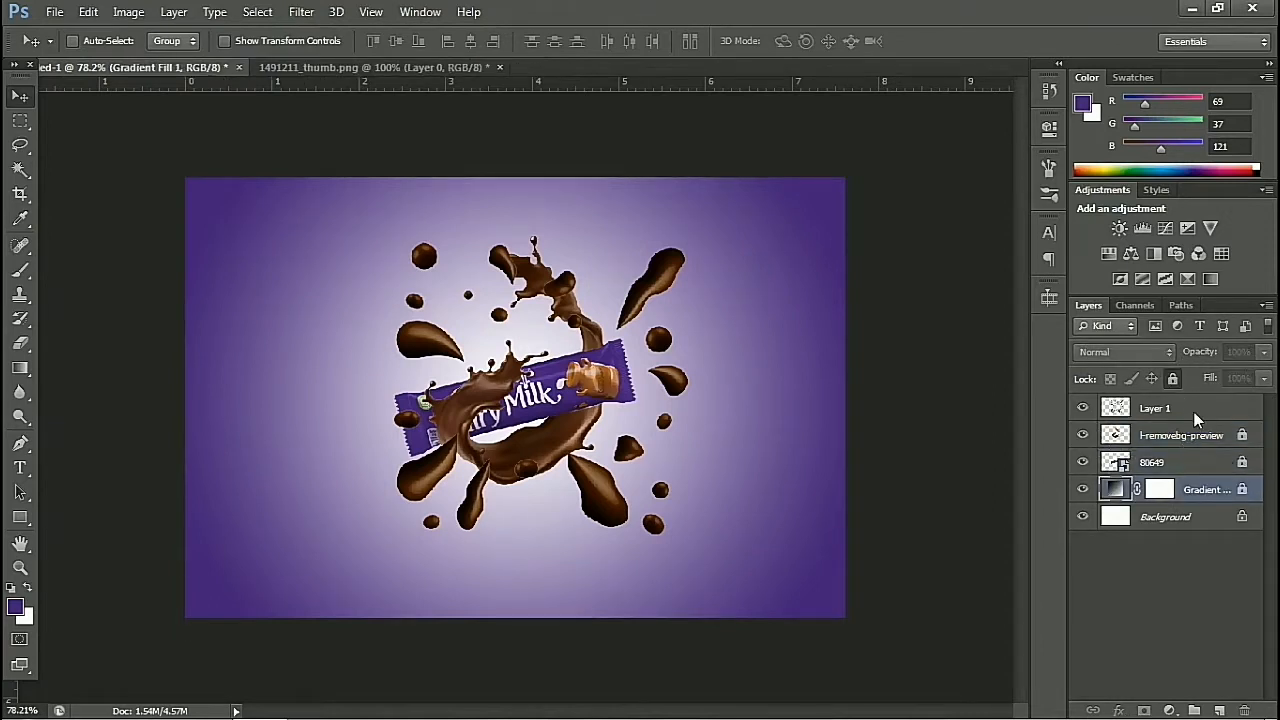
Apply a Box Blur of radius 10 to the droplets layer.
left_click(1155, 408)
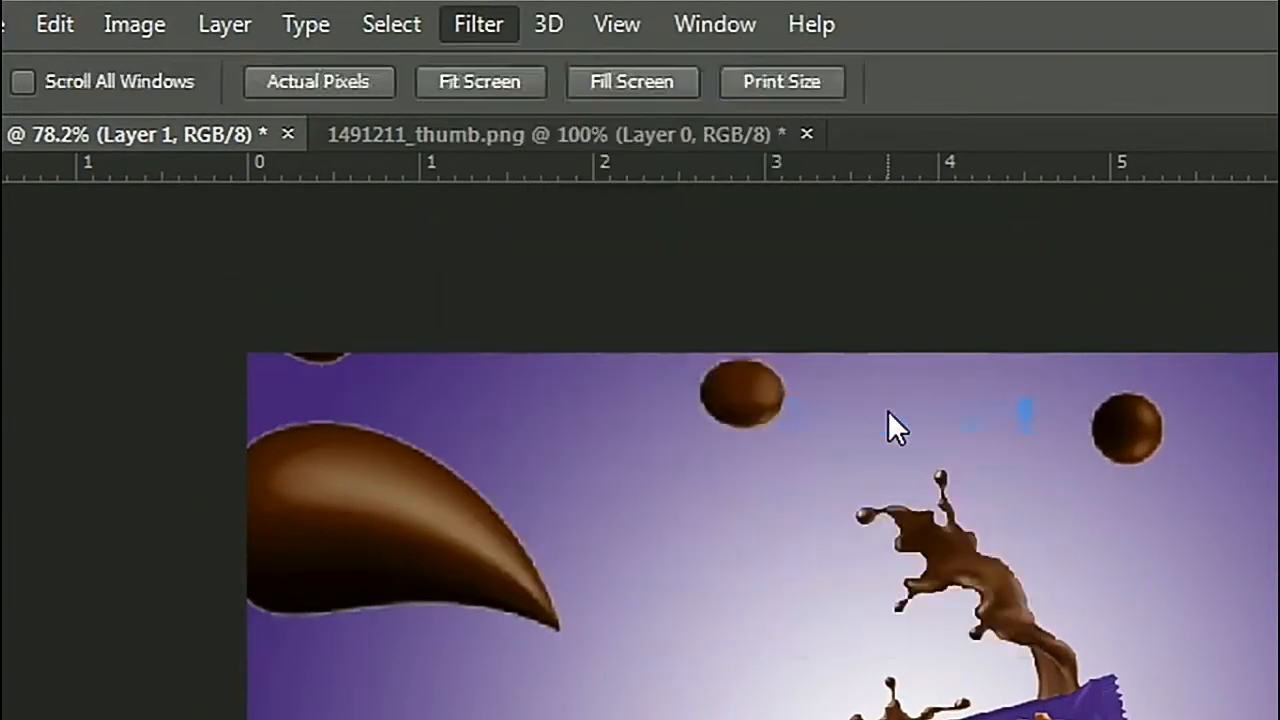
left_click(478, 24)
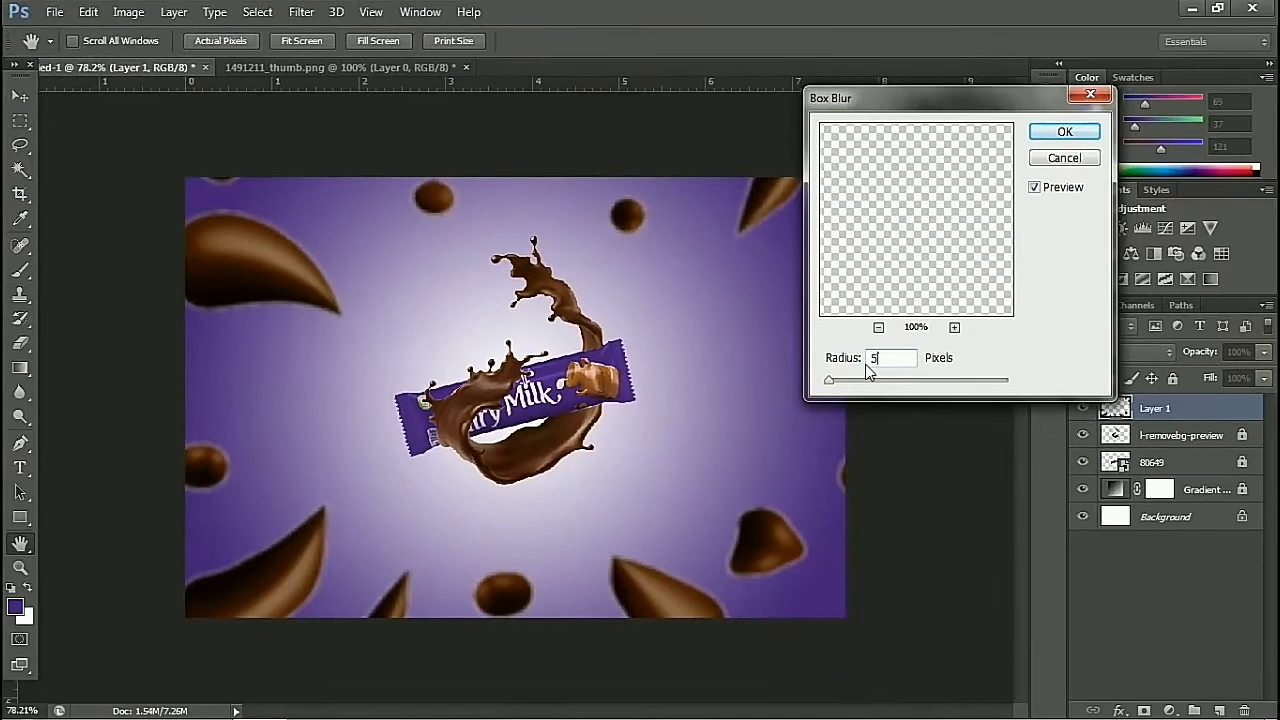
type("10")
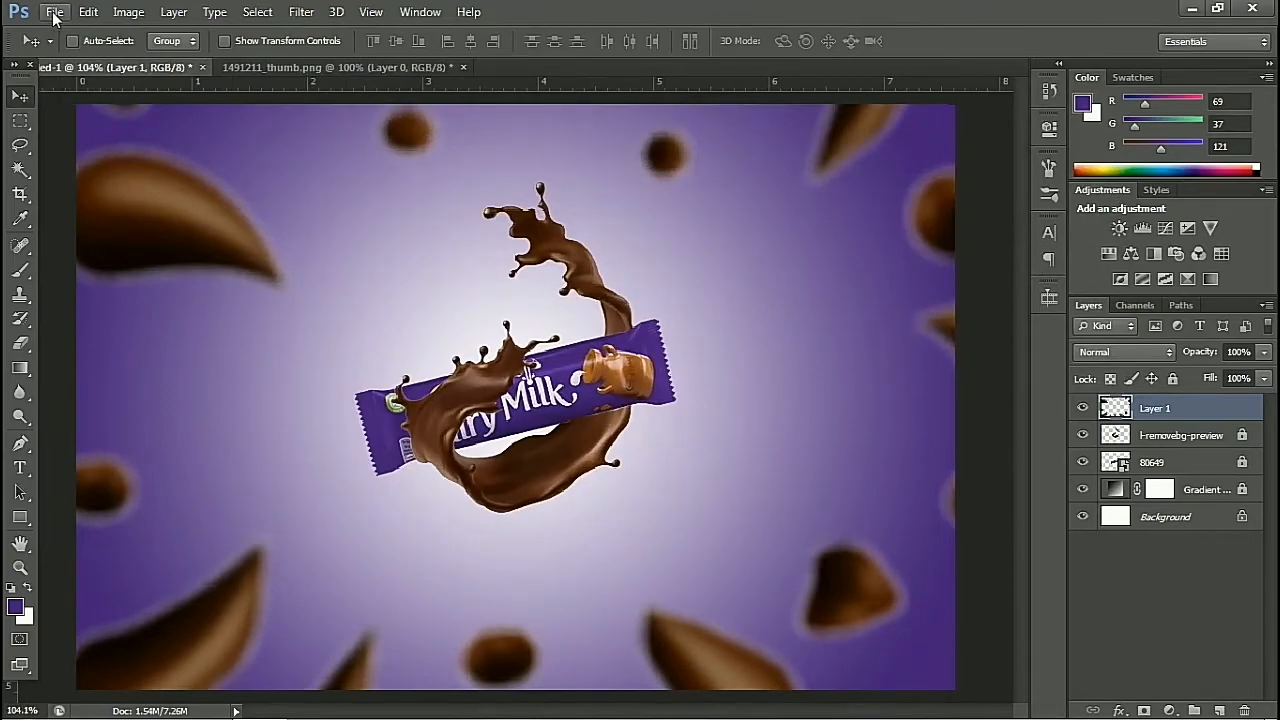
Open the Cadbury logo PNG and bring up Layer Style for Layer 0.
left_click(54, 11)
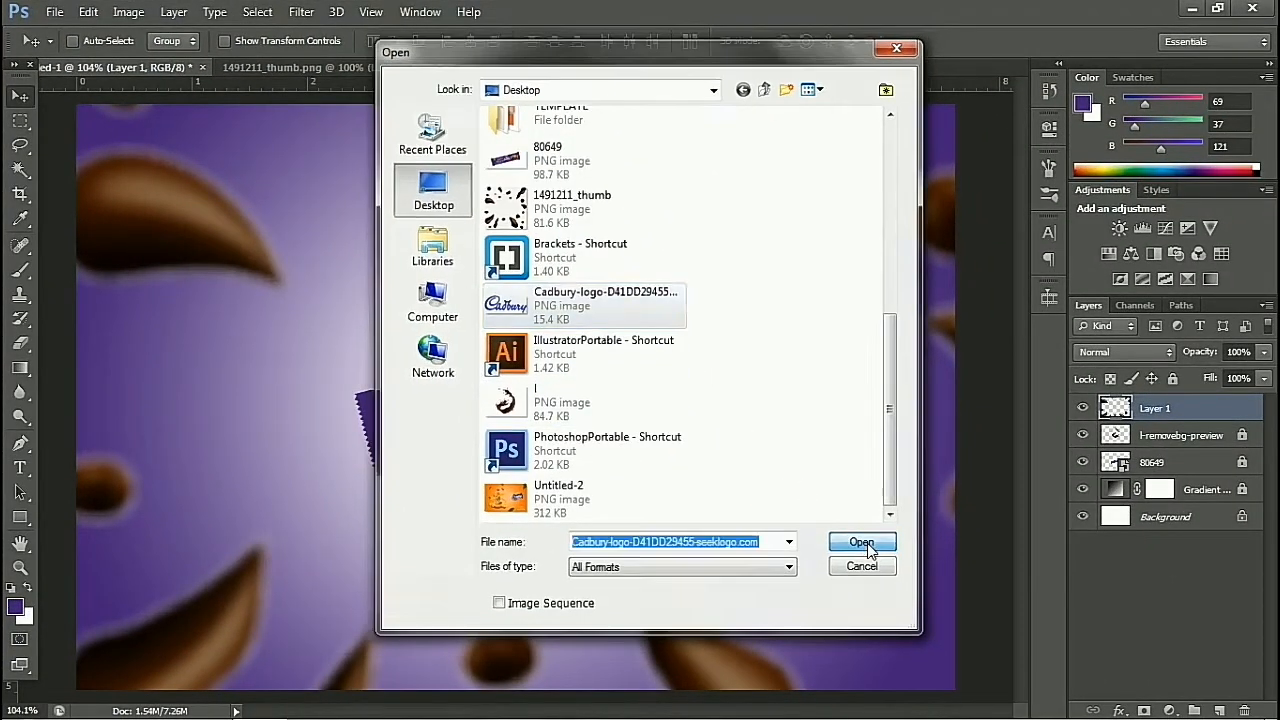
left_click(861, 542)
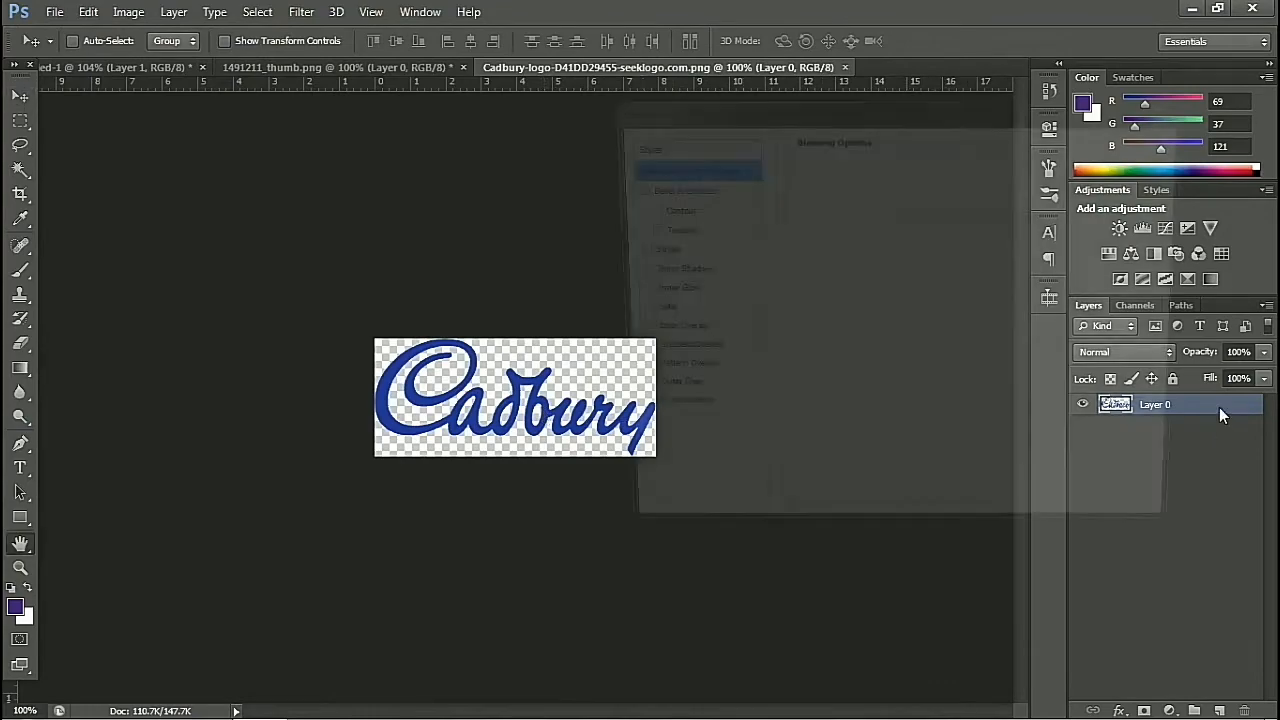
double_click(1155, 404)
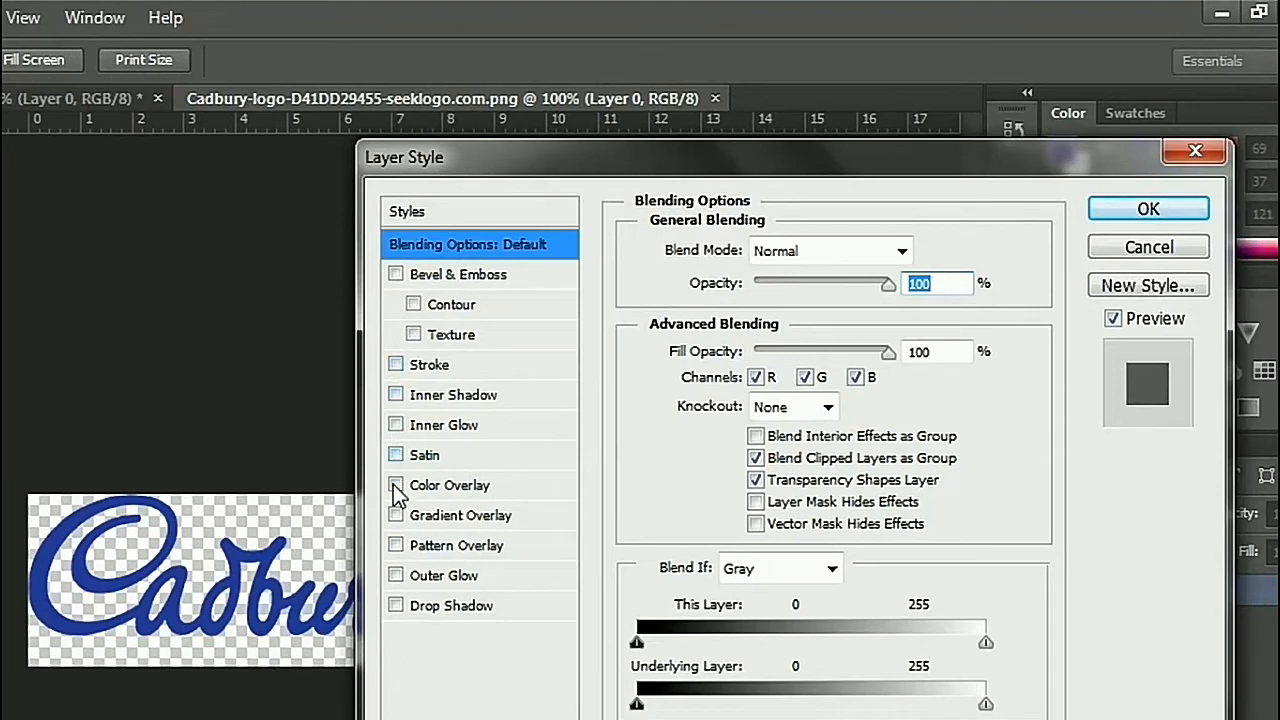
Give the Cadbury logo a white Color Overlay layer style.
left_click(395, 485)
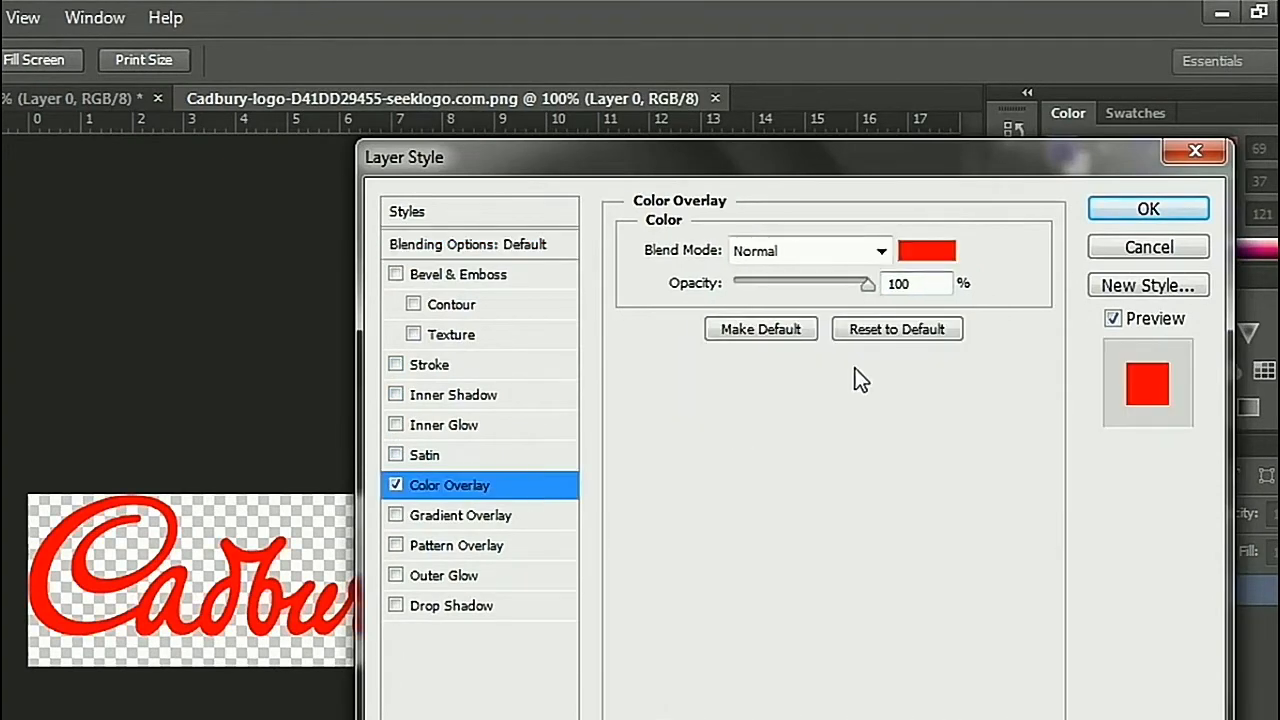
left_click(926, 250)
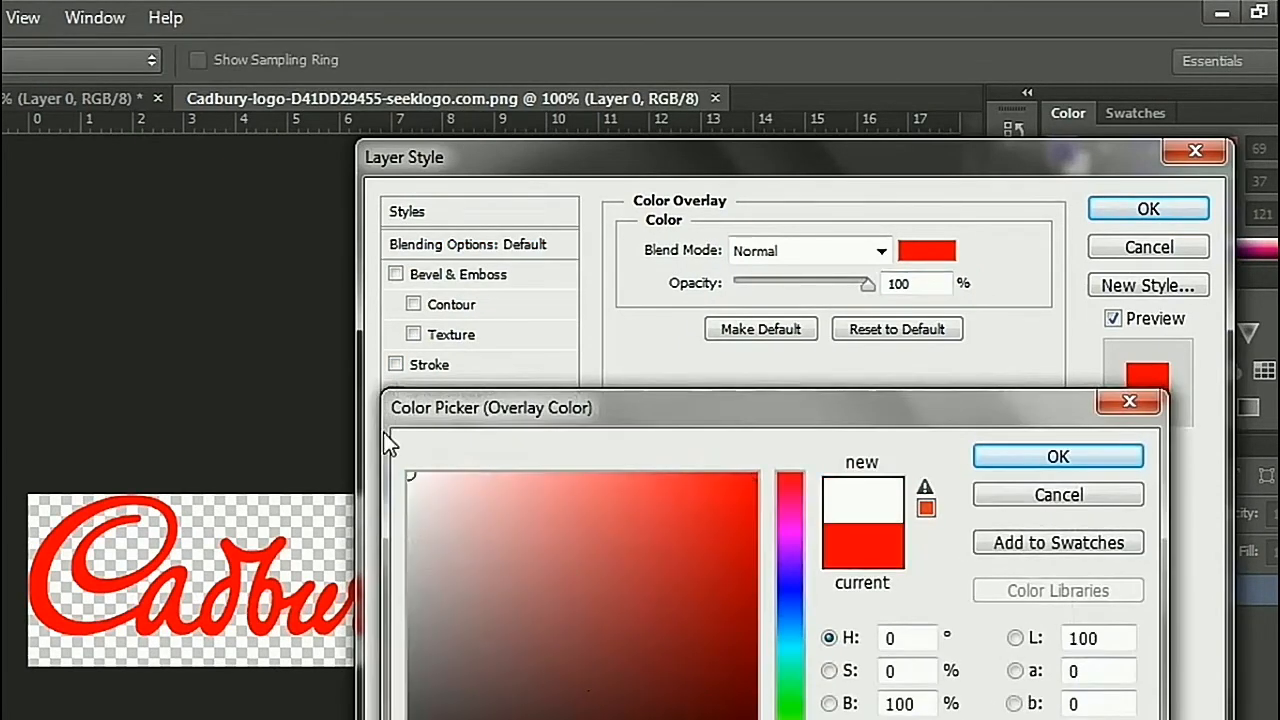
left_click(1057, 456)
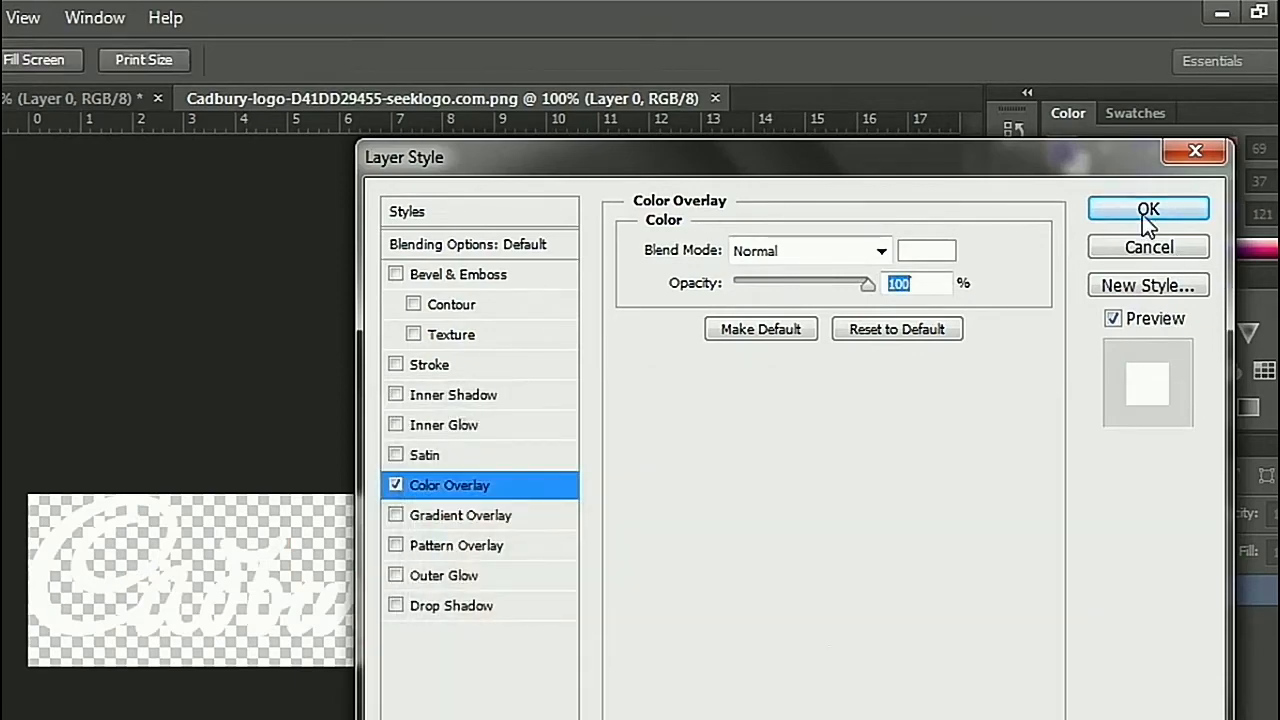
left_click(1148, 209)
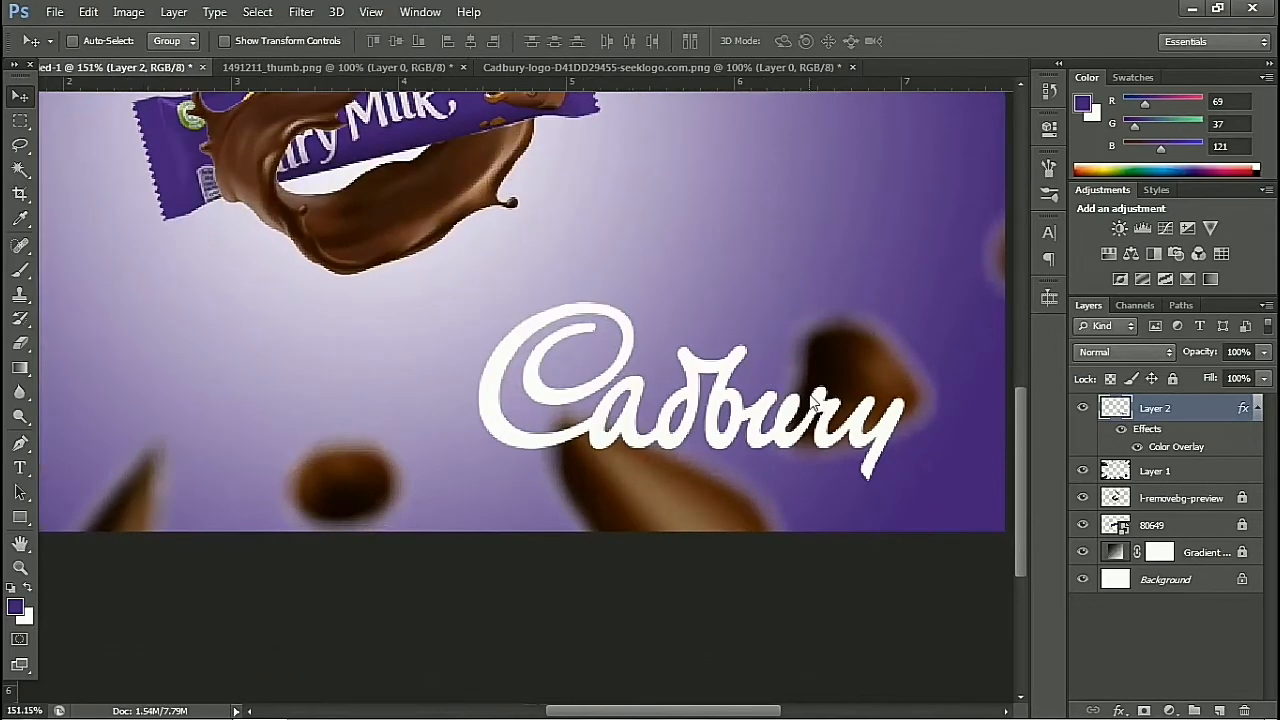
Scale the white Cadbury logo down to about 82% with Free Transform.
key("ctrl+t")
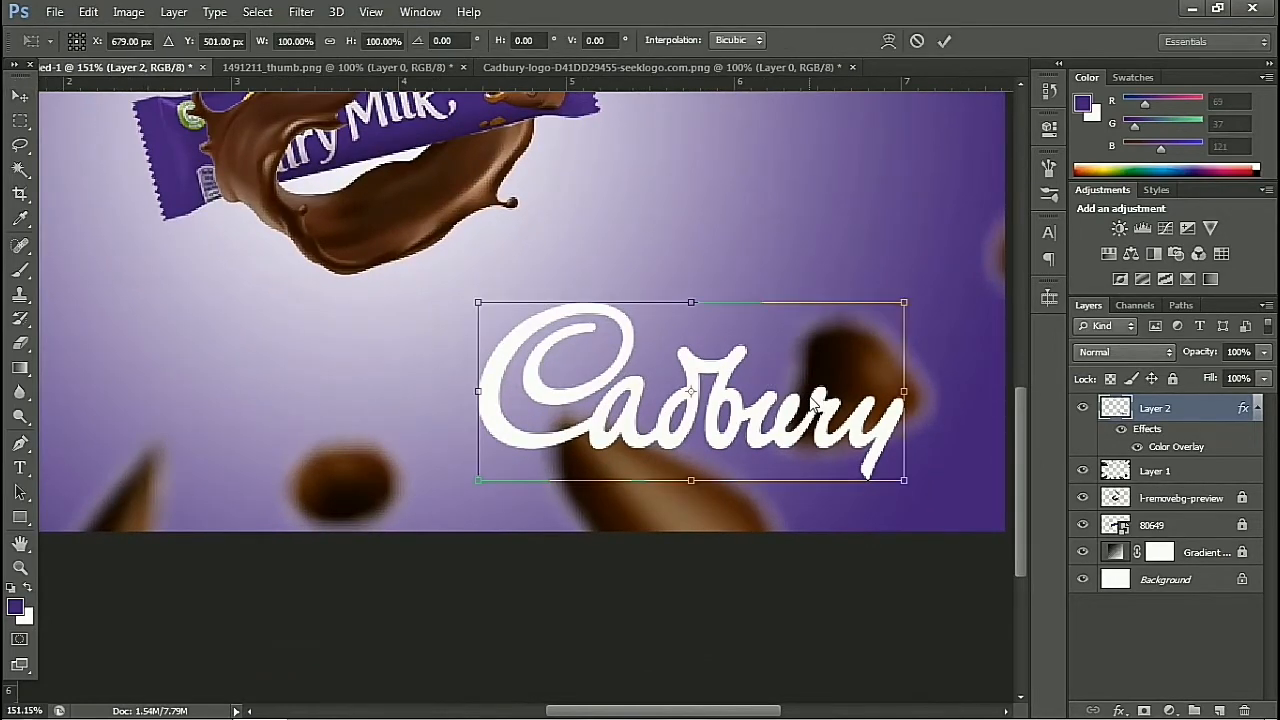
left_click_drag(903, 480, 858, 461)
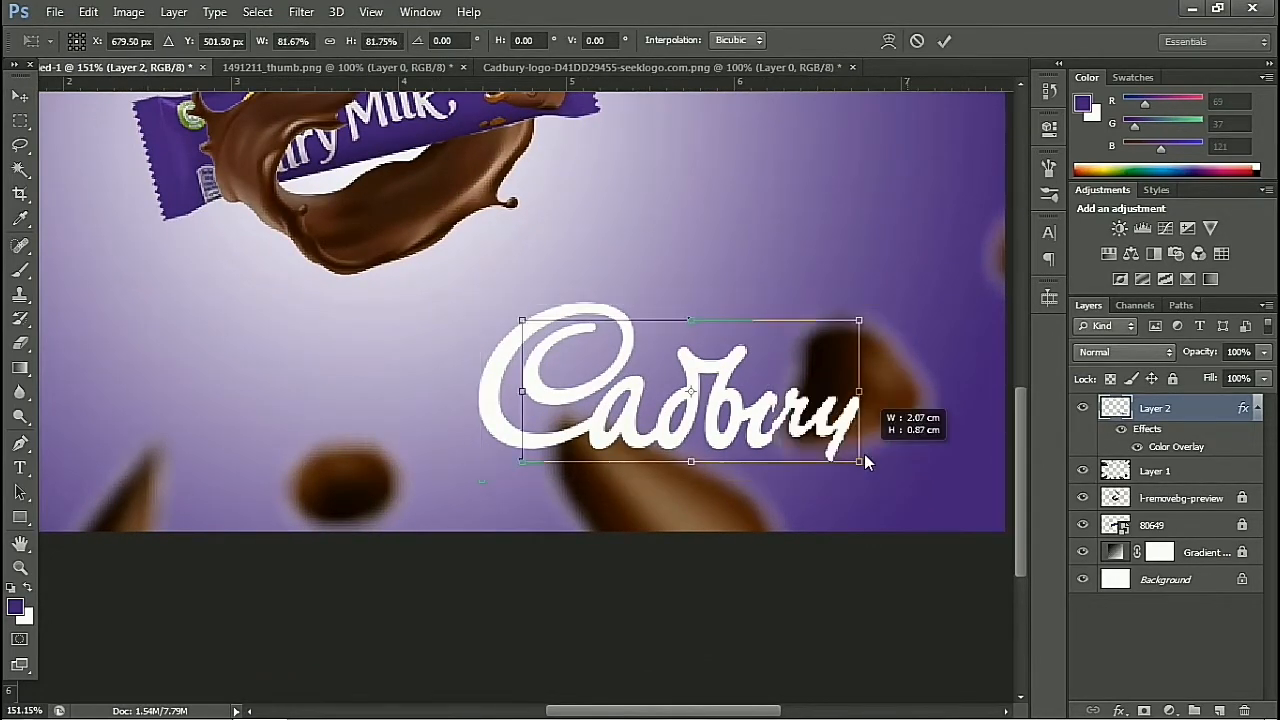